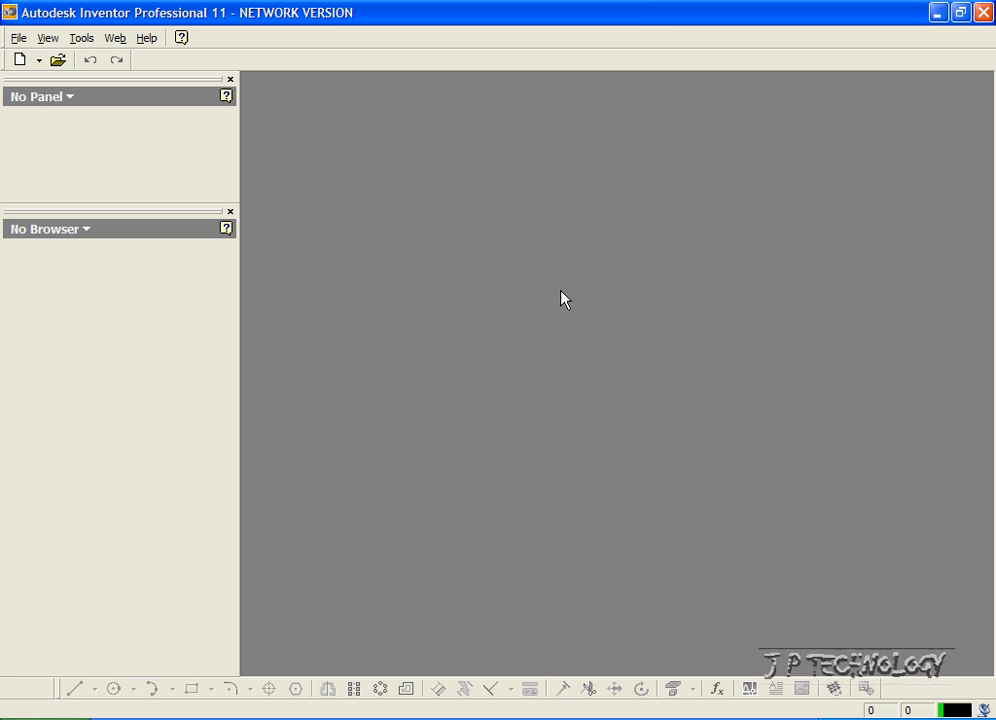
mouse_move(8, 30)
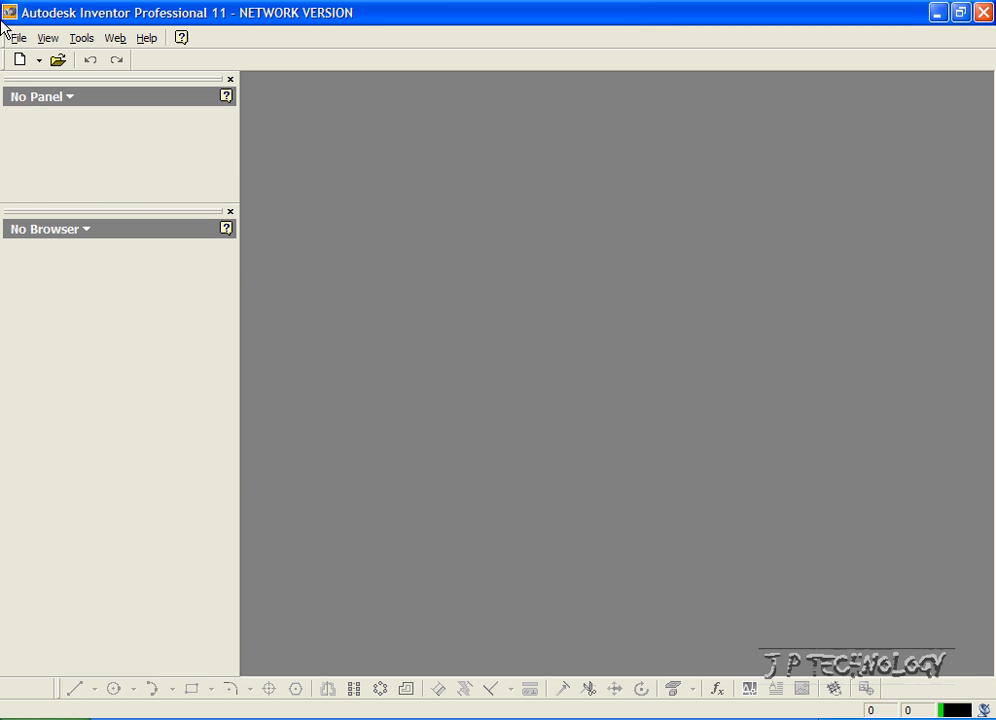
Bring up the File menu to reach the recent Split Line.ipt part.
left_click(18, 36)
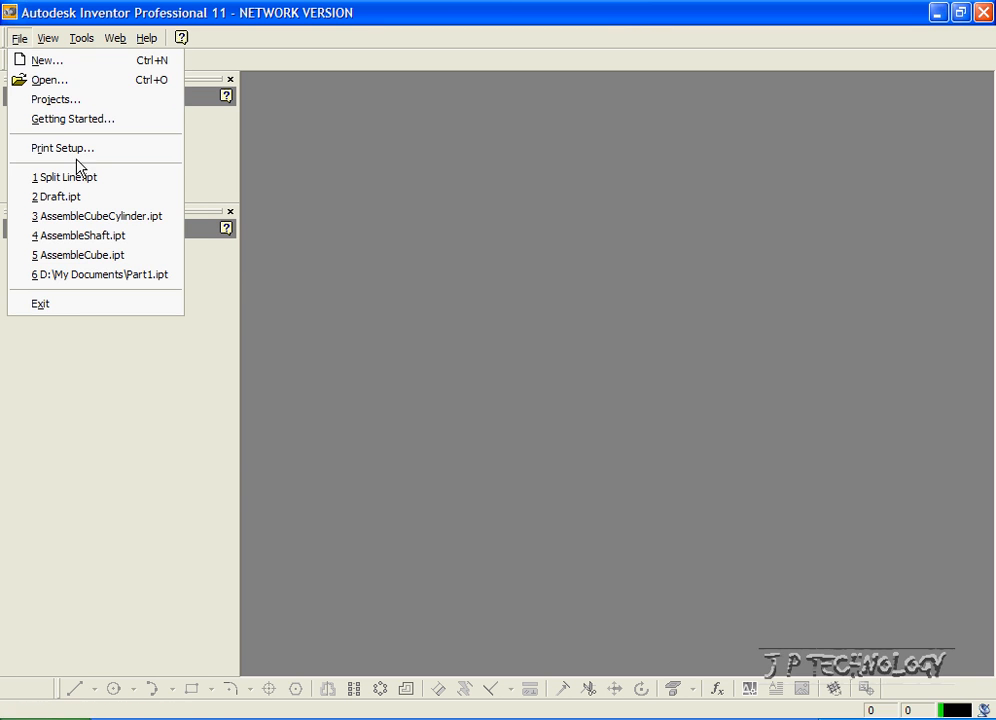
mouse_move(76, 176)
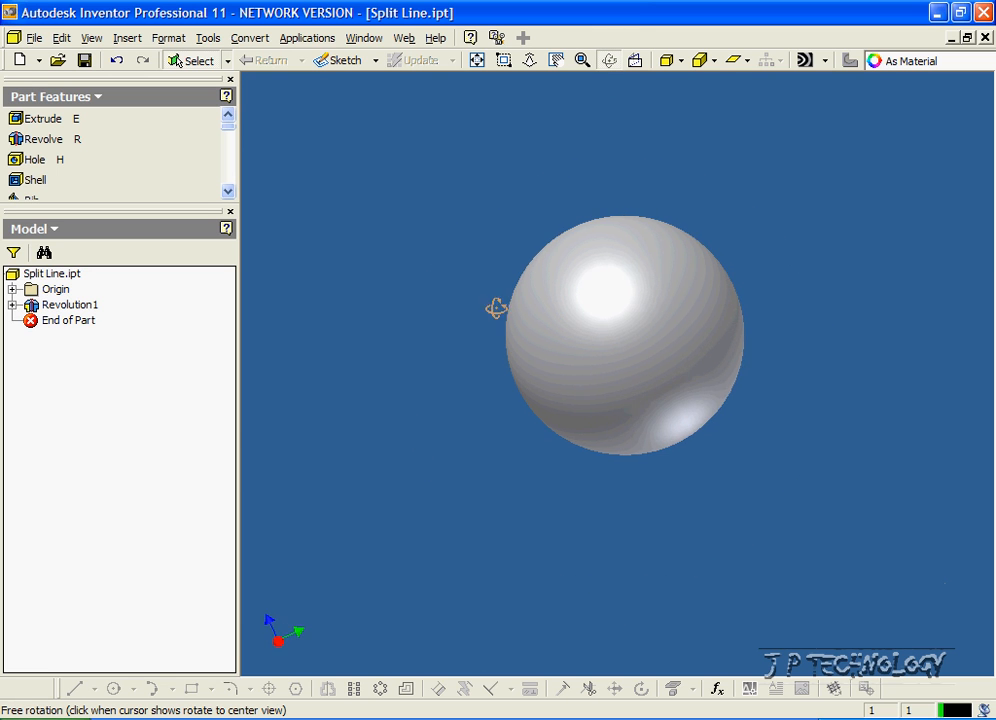
Expand the part's Origin node to list its work planes, axes and center point.
left_click(582, 60)
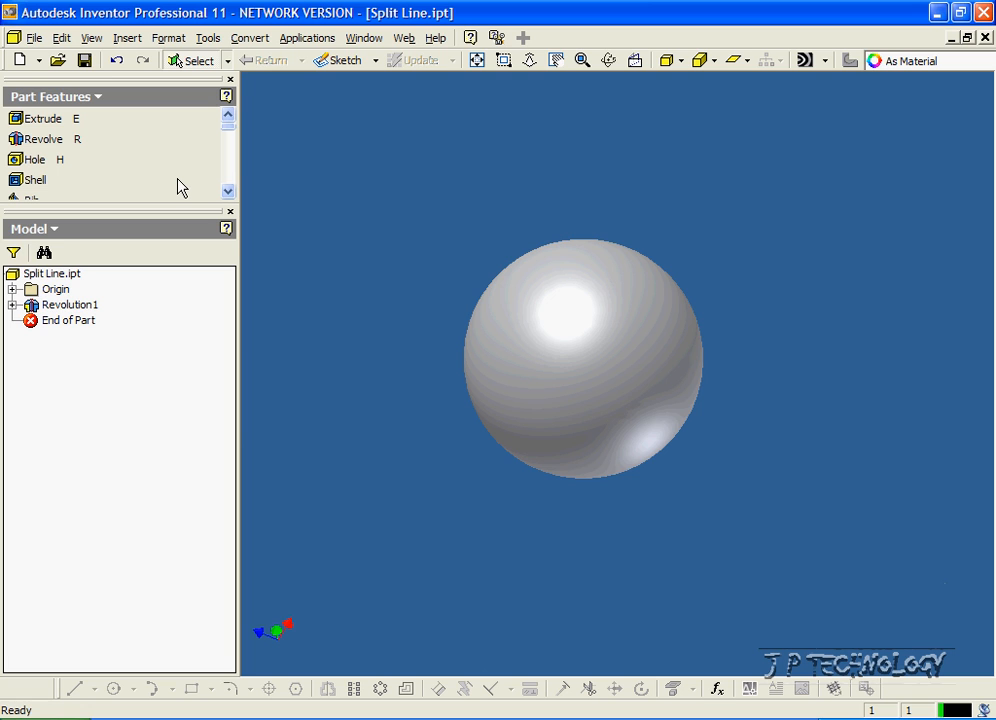
mouse_move(548, 364)
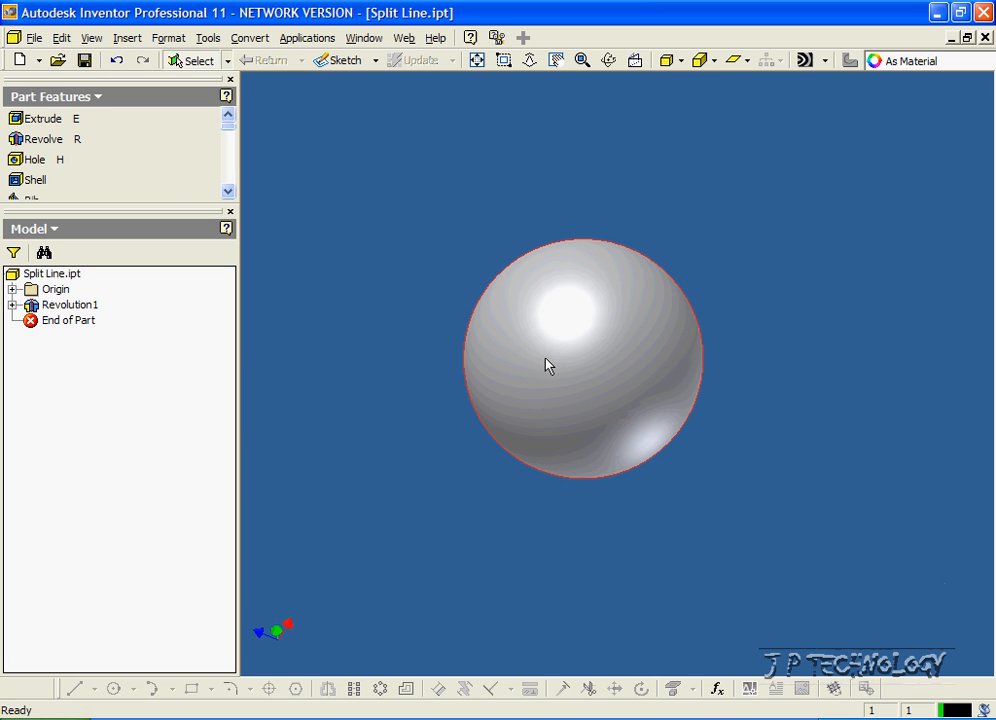
mouse_move(680, 280)
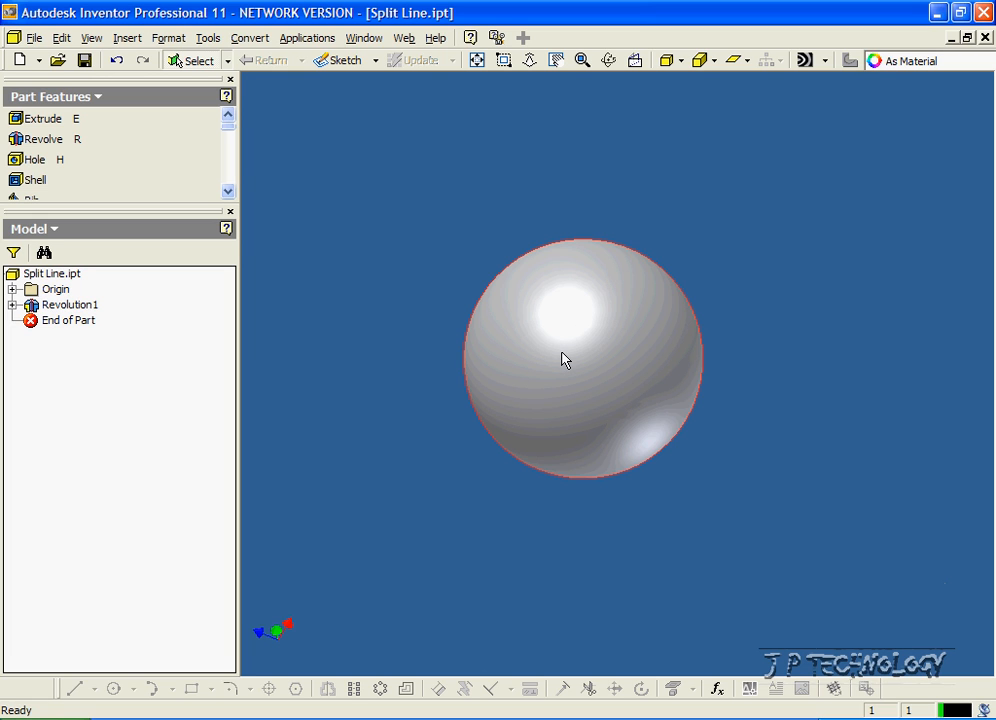
mouse_move(566, 346)
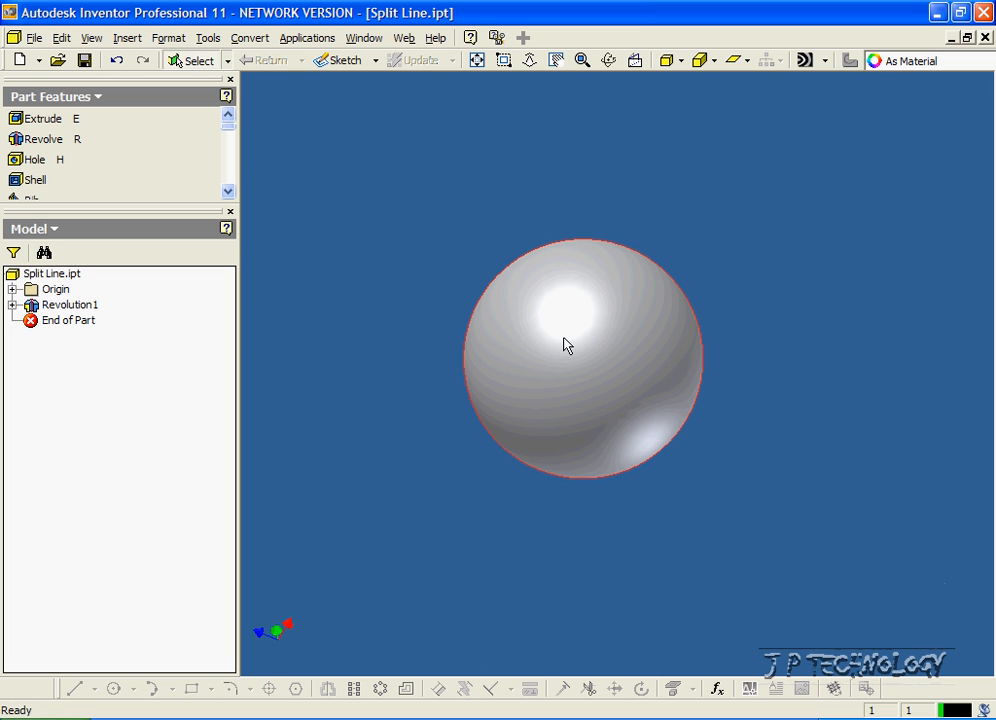
mouse_move(600, 272)
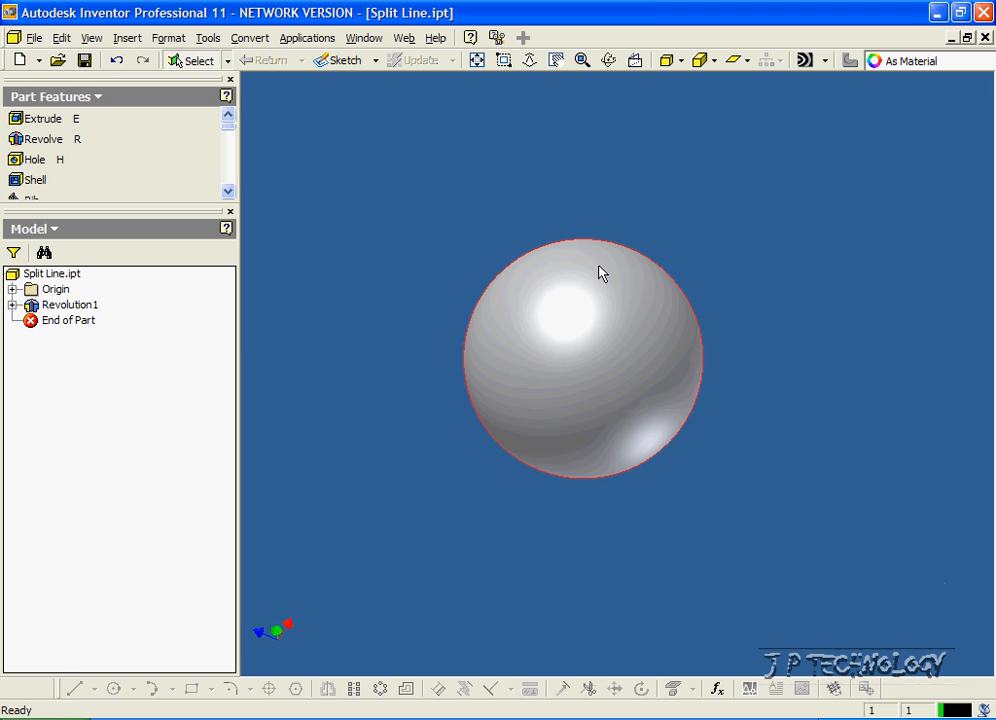
mouse_move(602, 330)
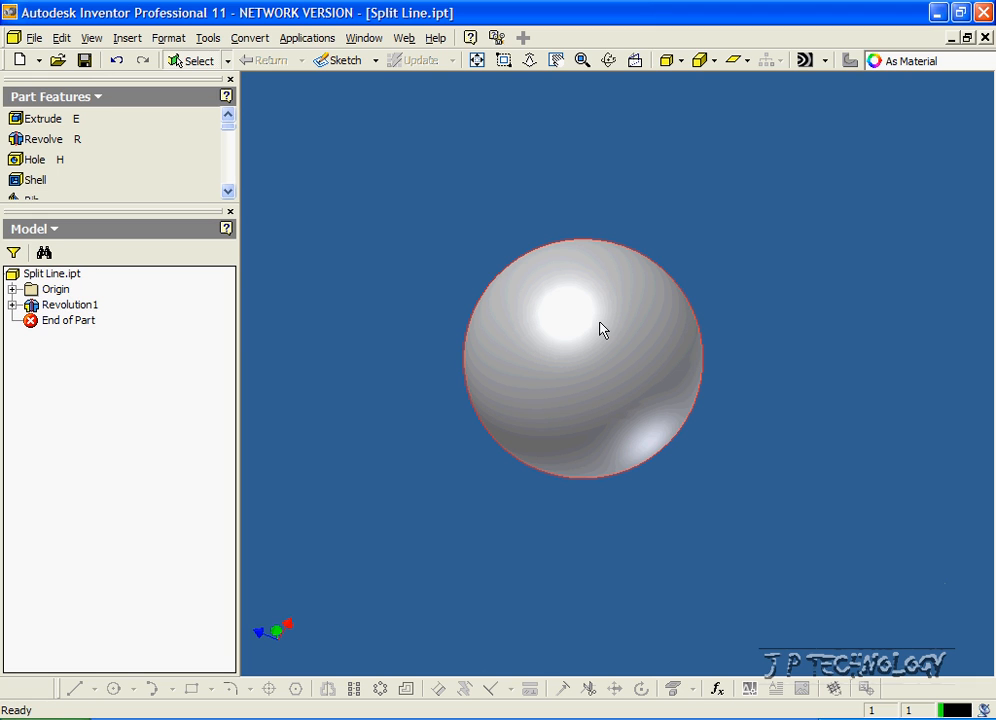
mouse_move(536, 296)
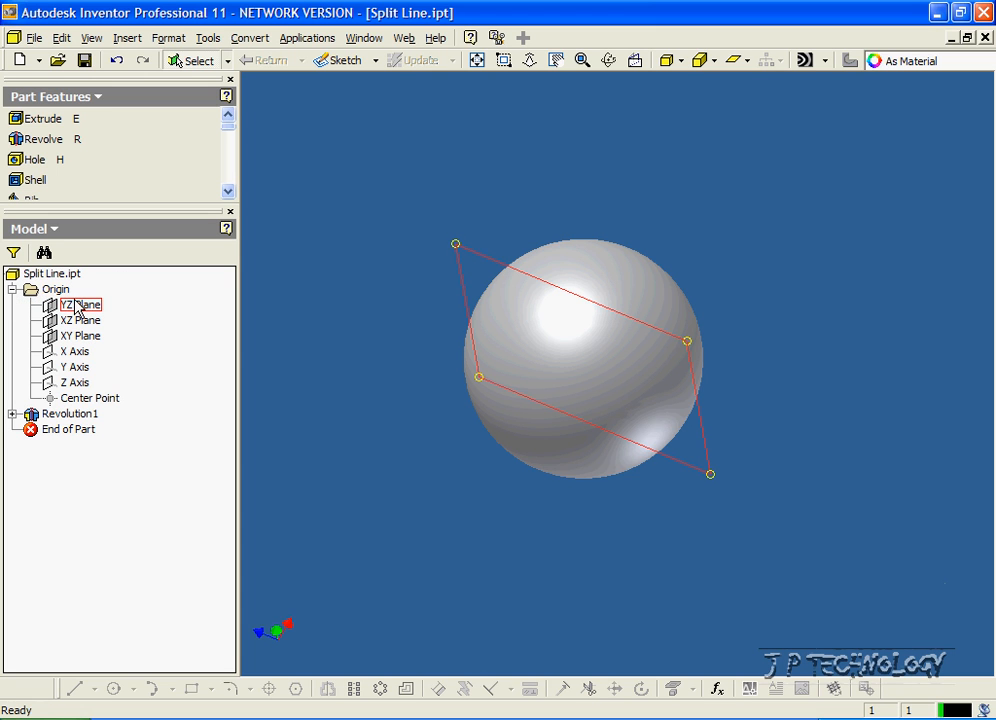
Compare the XZ and XY planes, select the XZ Plane and orbit to see it cut the sphere.
left_click(82, 320)
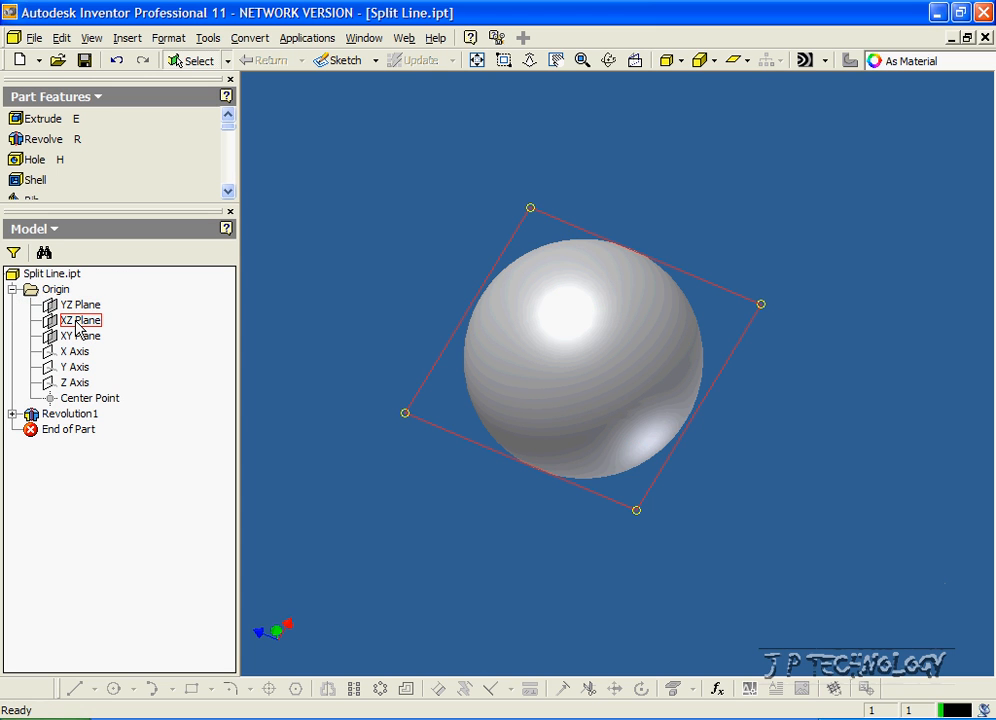
left_click(80, 336)
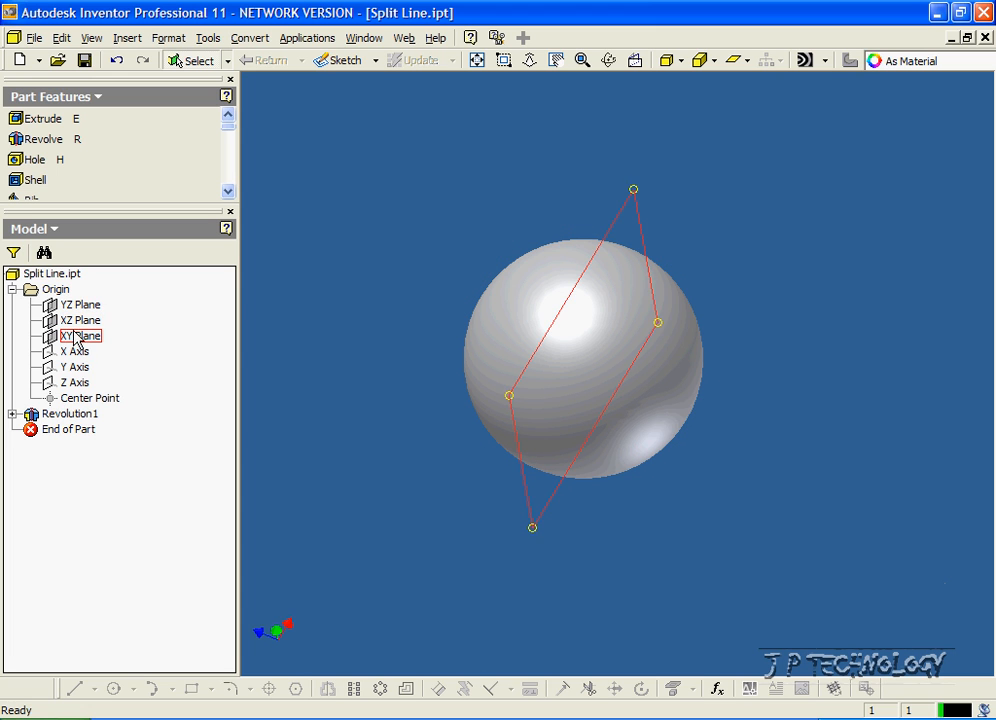
left_click(80, 320)
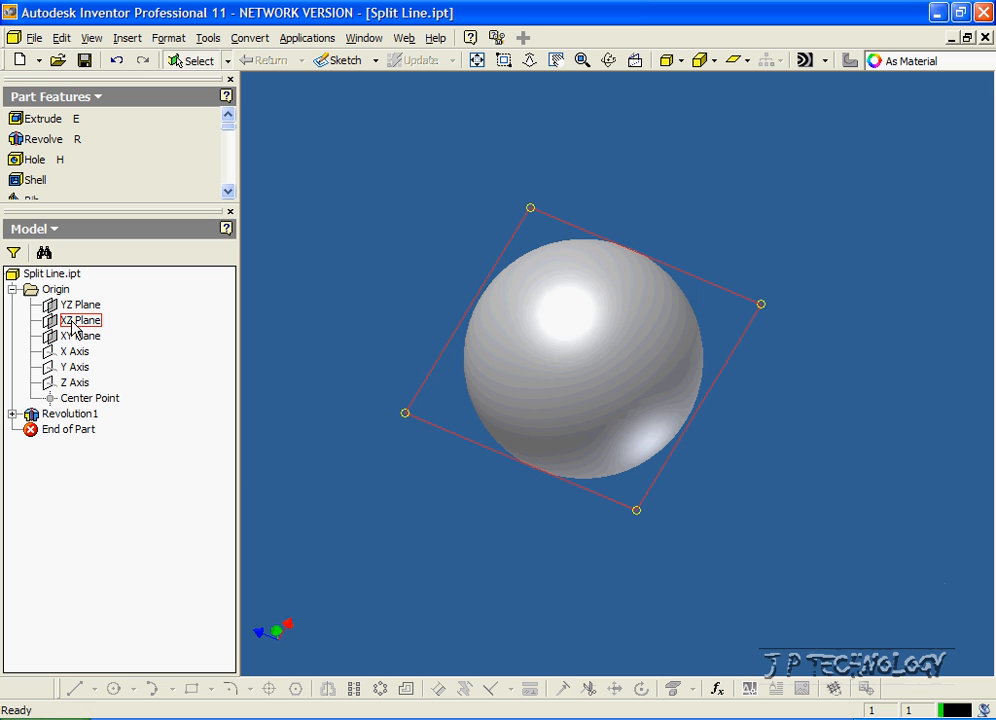
left_click(80, 320)
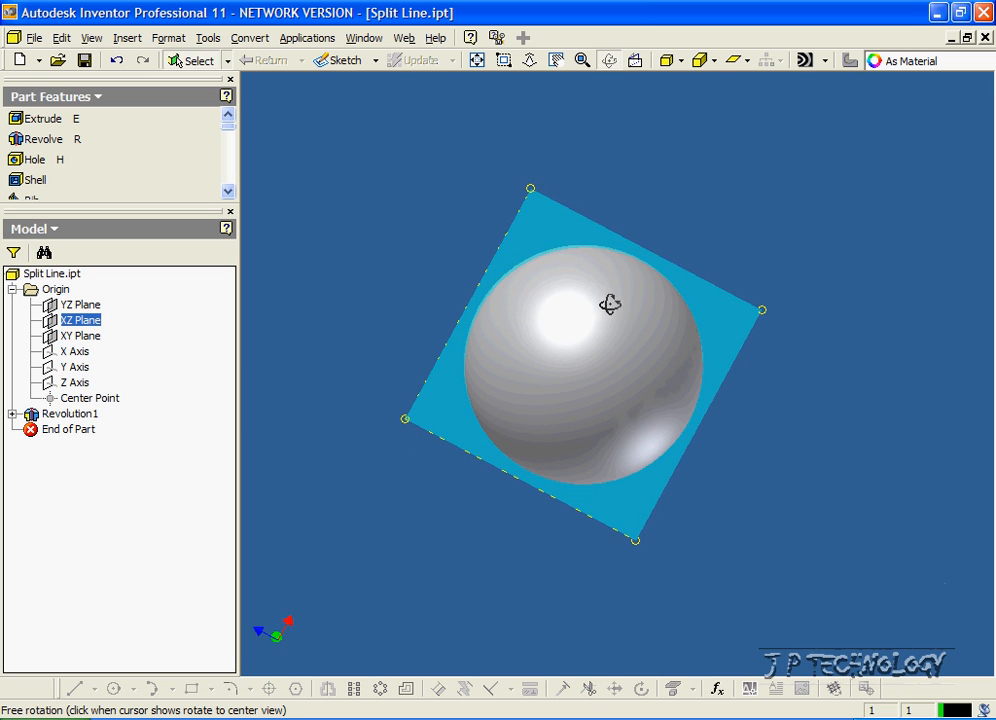
left_click_drag(610, 304, 588, 512)
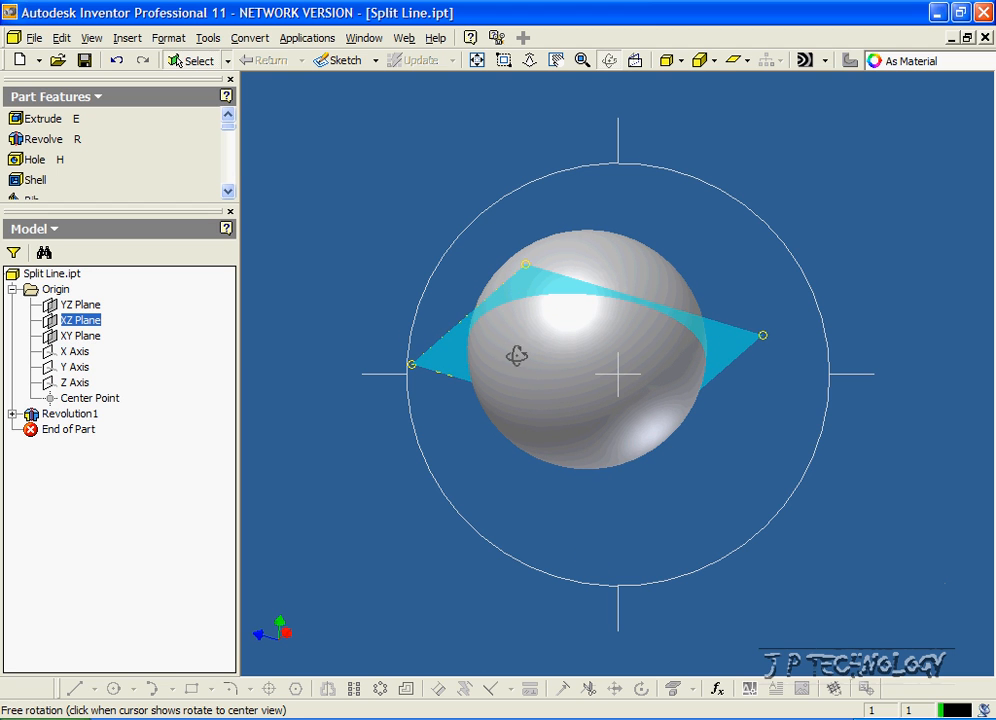
mouse_move(566, 380)
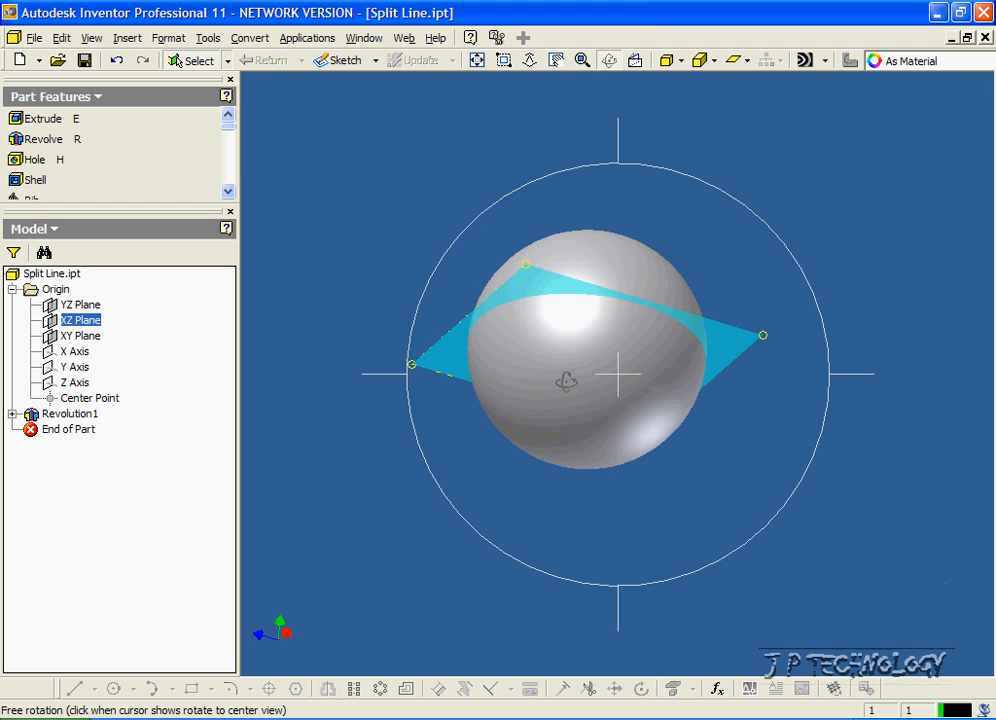
mouse_move(568, 336)
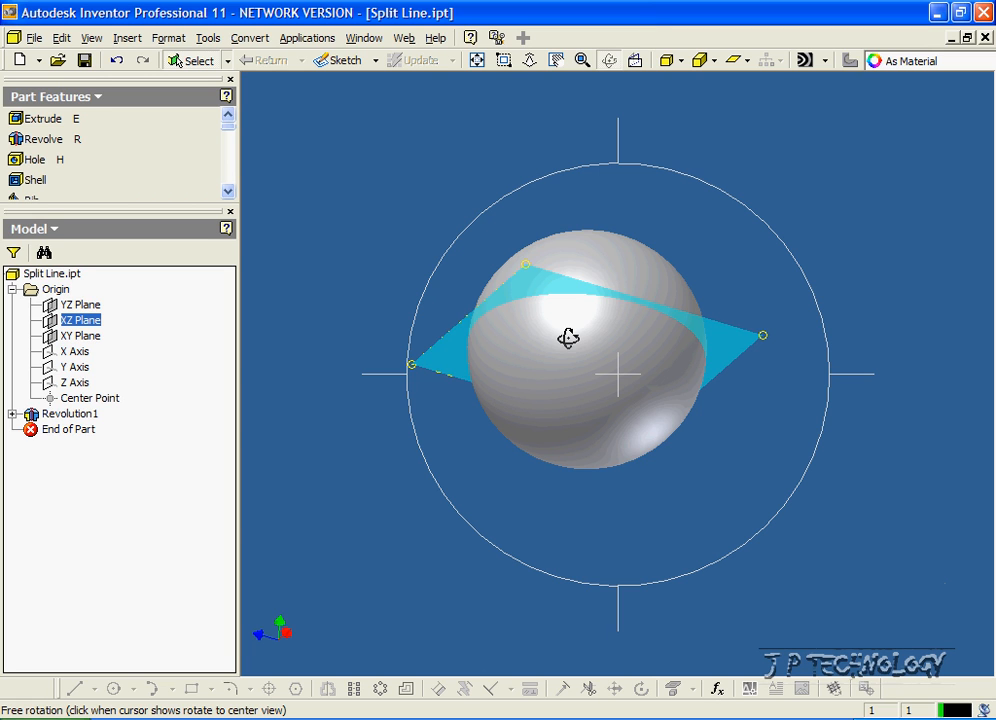
mouse_move(488, 364)
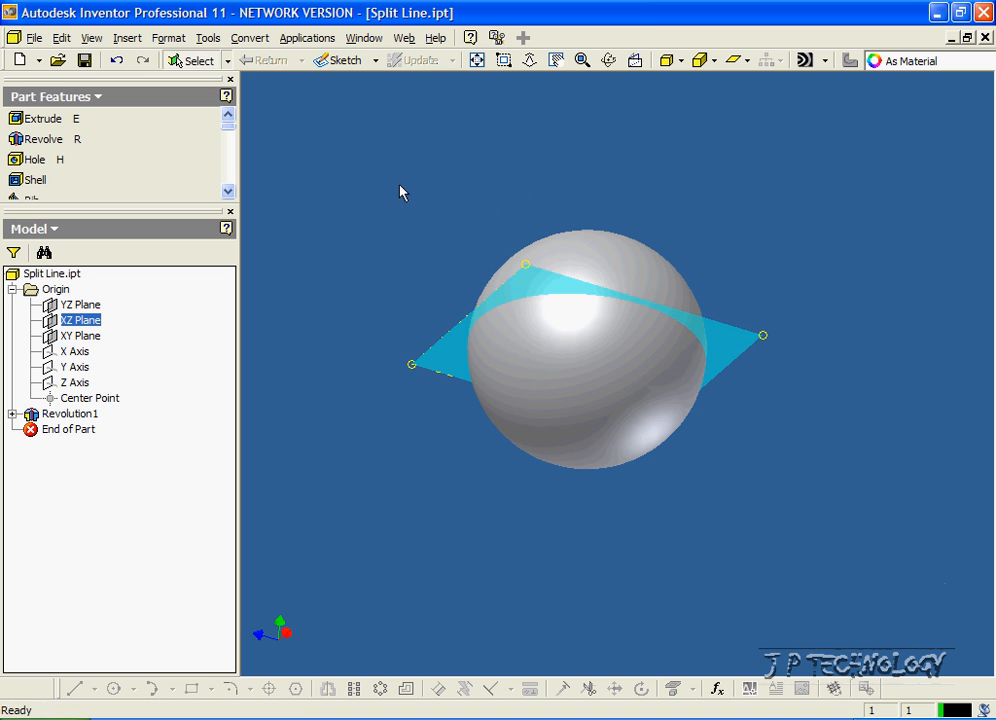
Create Sketch5 on the XZ Plane, draw line segments and return to part modeling.
left_click(340, 60)
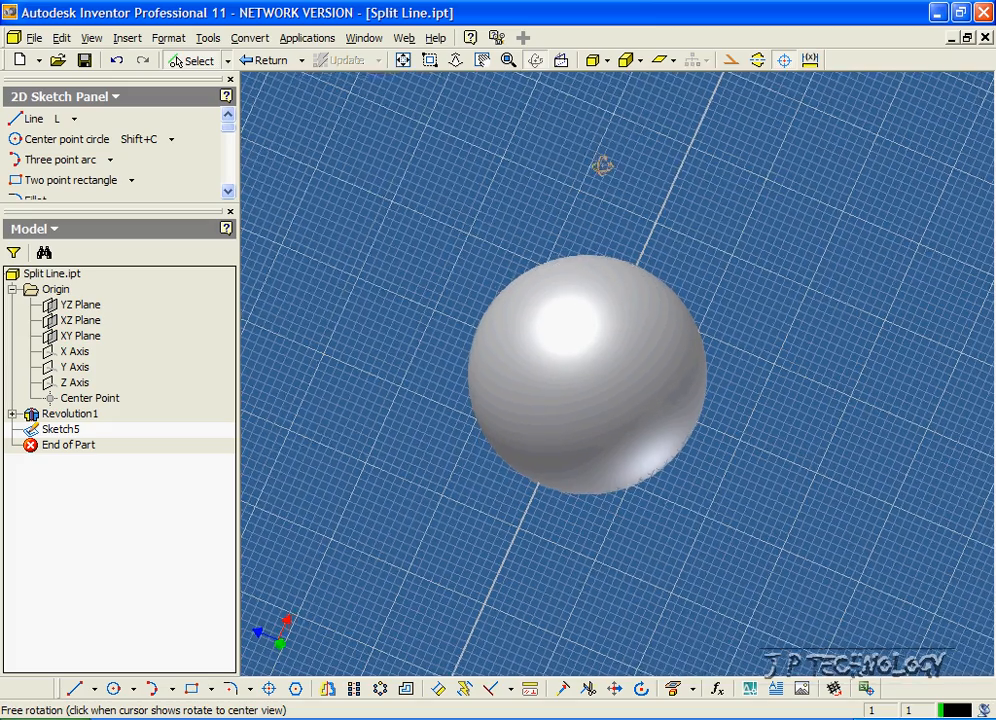
left_click(536, 60)
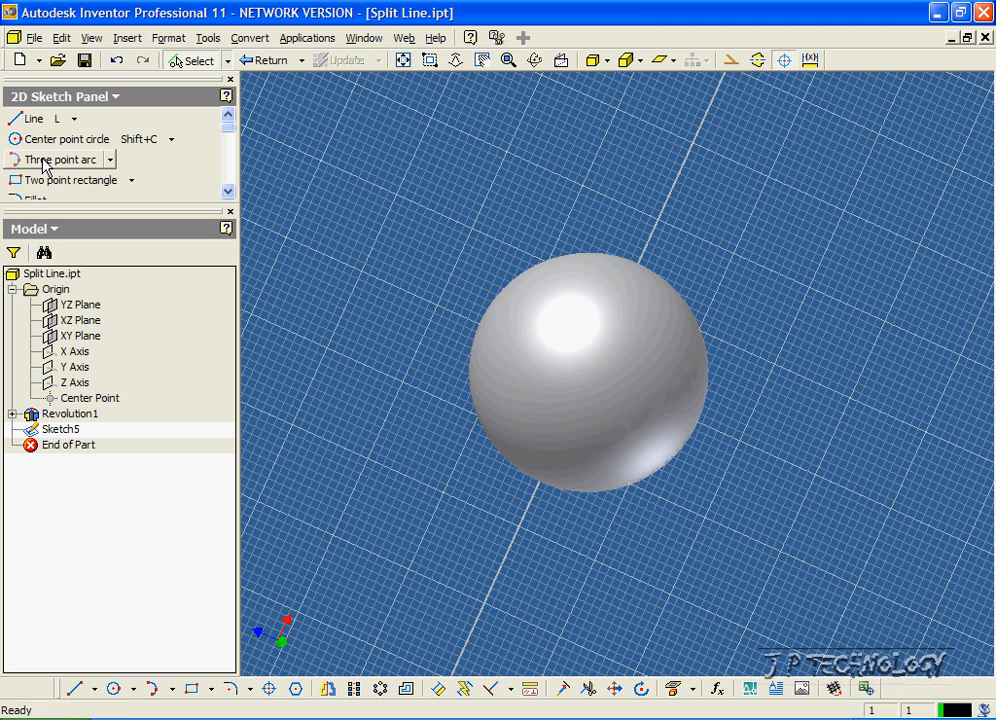
mouse_move(32, 118)
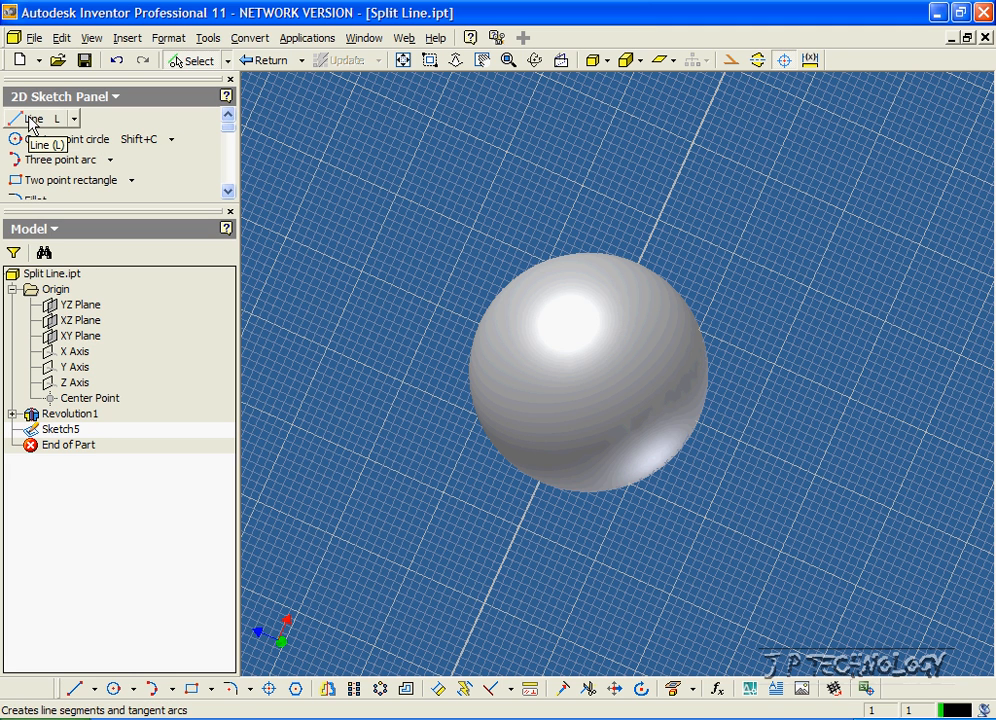
left_click(32, 120)
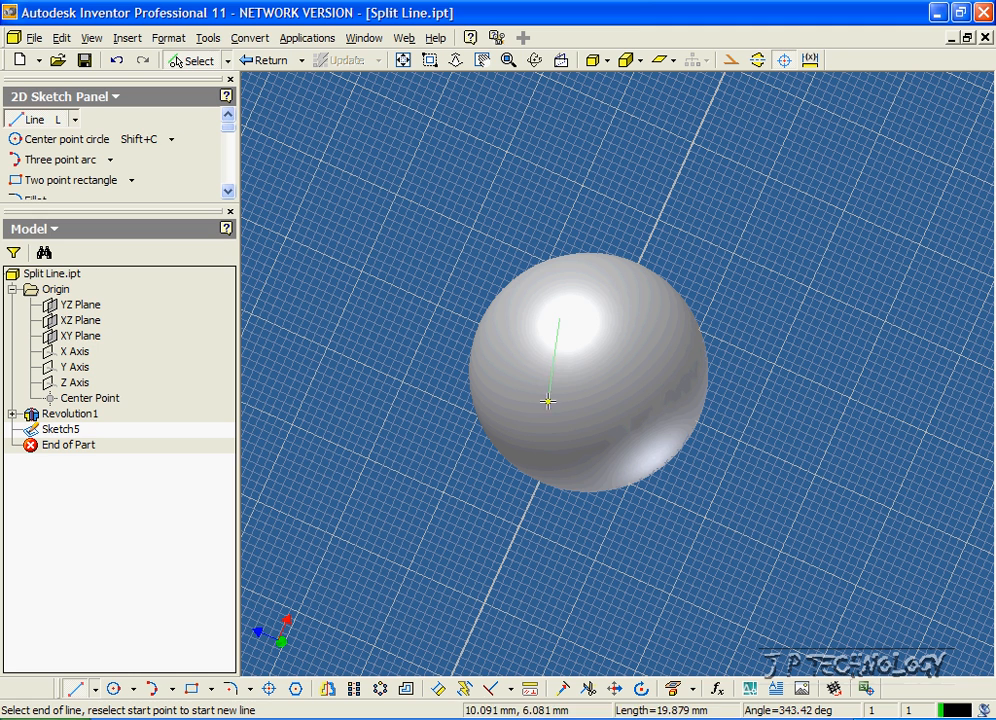
mouse_move(618, 412)
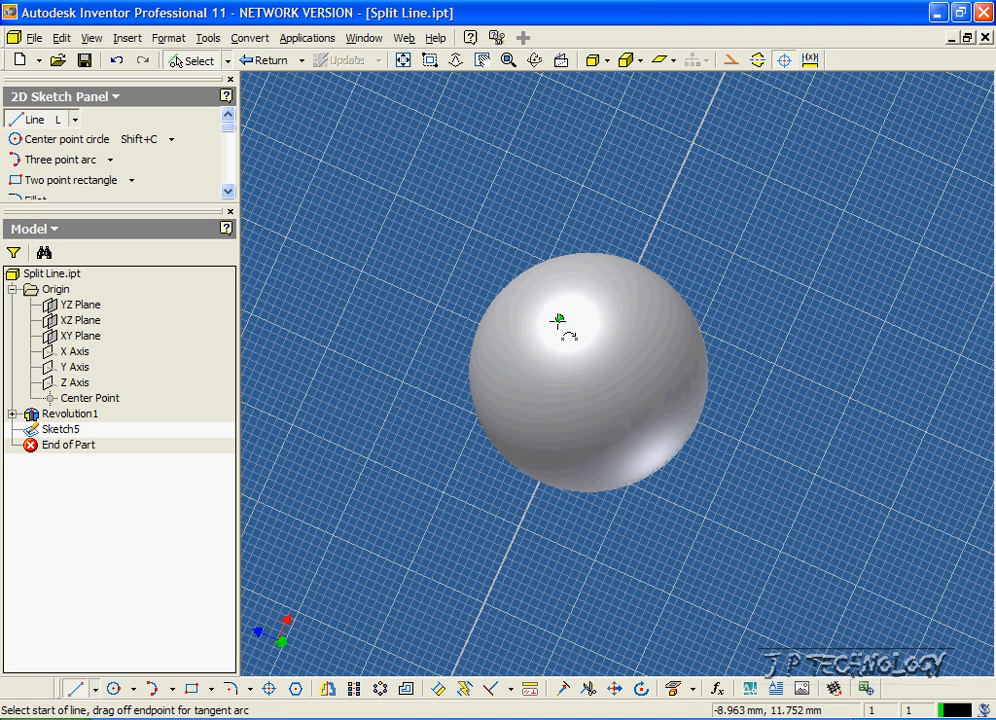
left_click(264, 60)
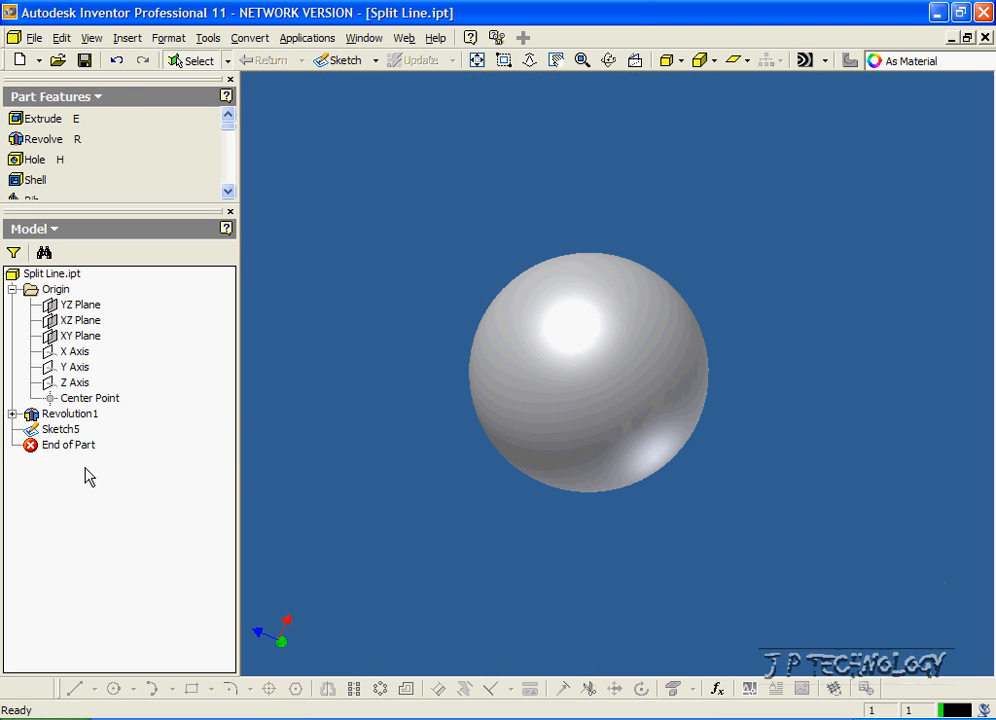
Remove Sketch5 and suppress Revolution1 so the sphere disappears.
left_click(60, 428)
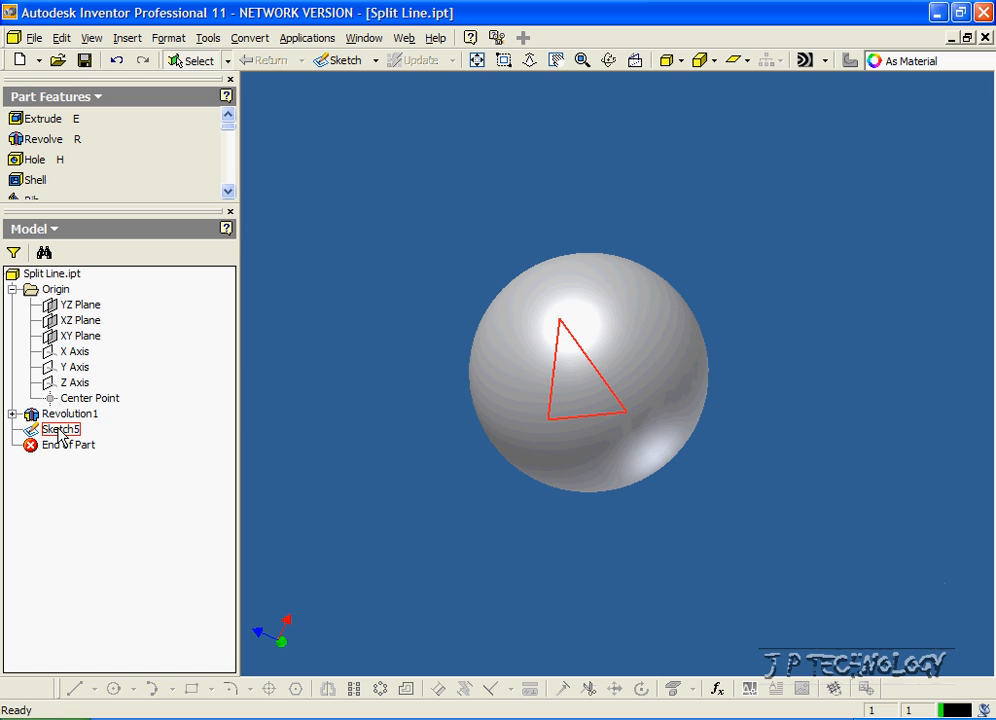
right_click(60, 428)
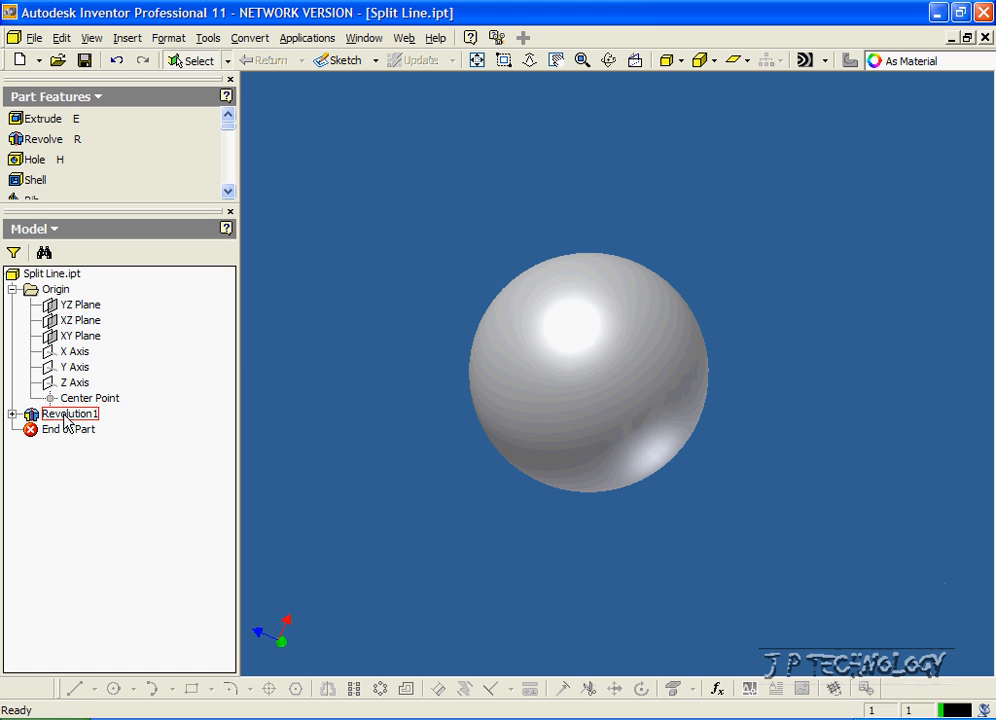
right_click(68, 414)
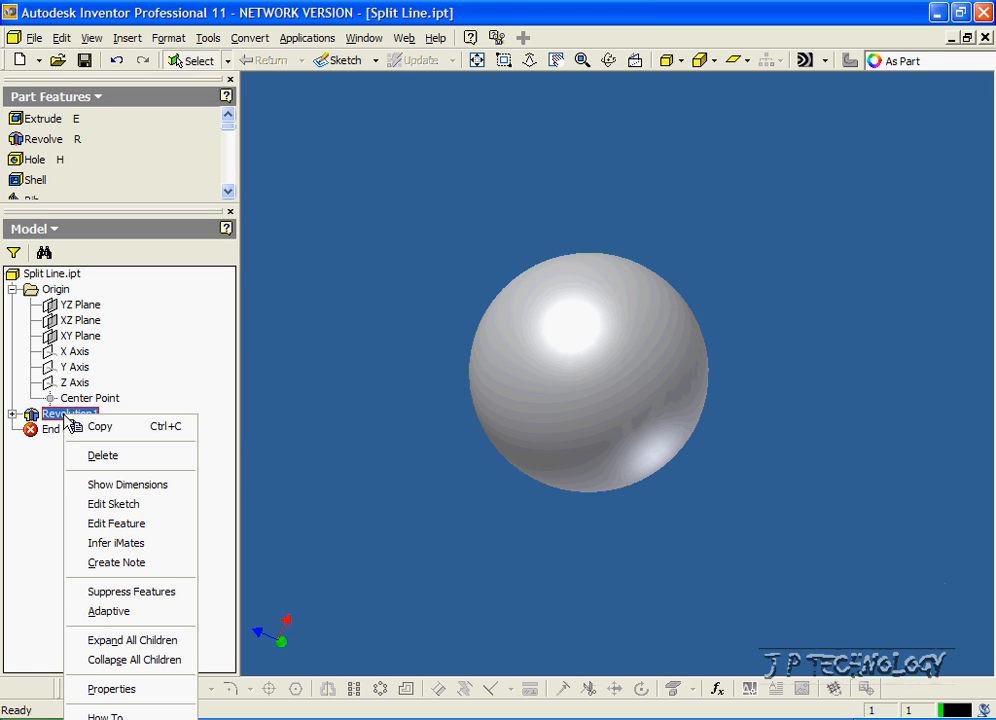
left_click(132, 592)
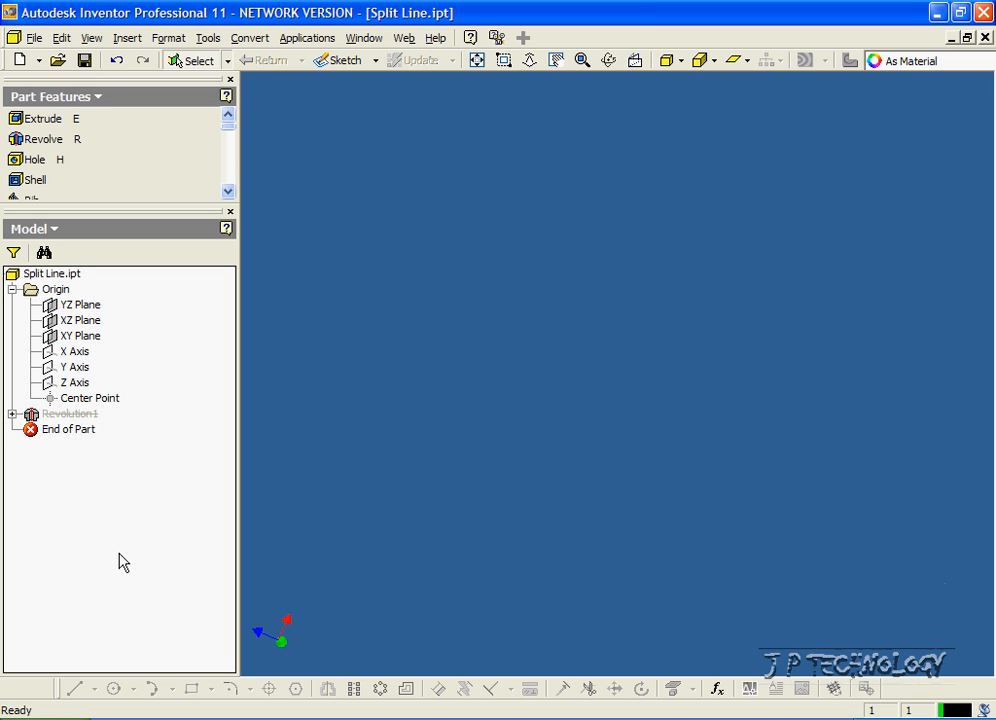
mouse_move(192, 120)
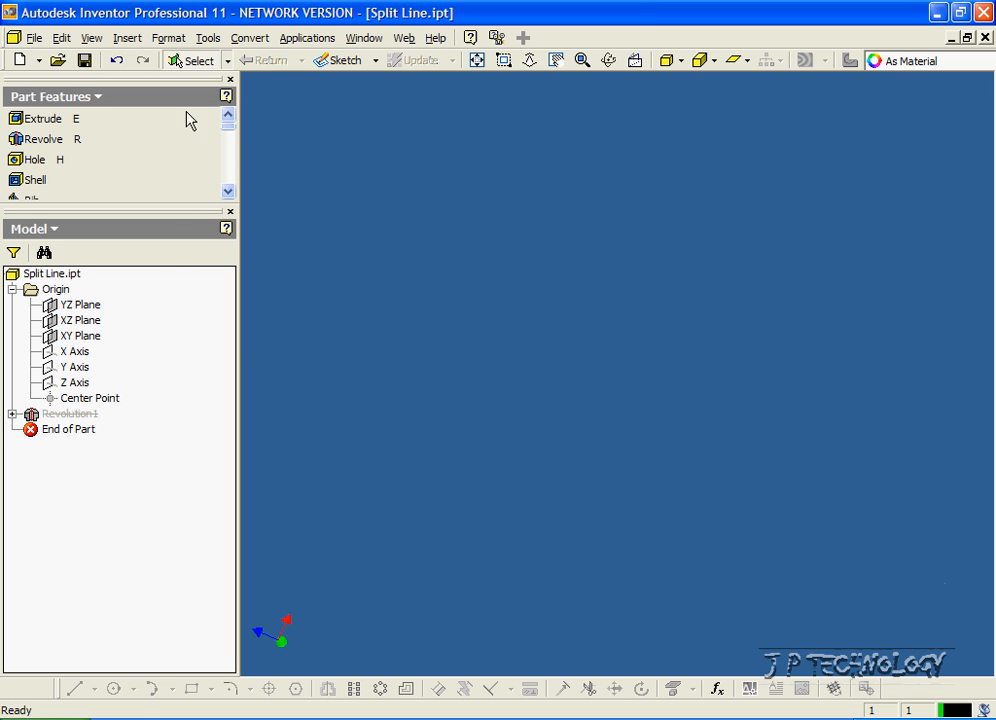
Start a new Sketch6 on the XZ Plane with the Line tool ready.
left_click(80, 320)
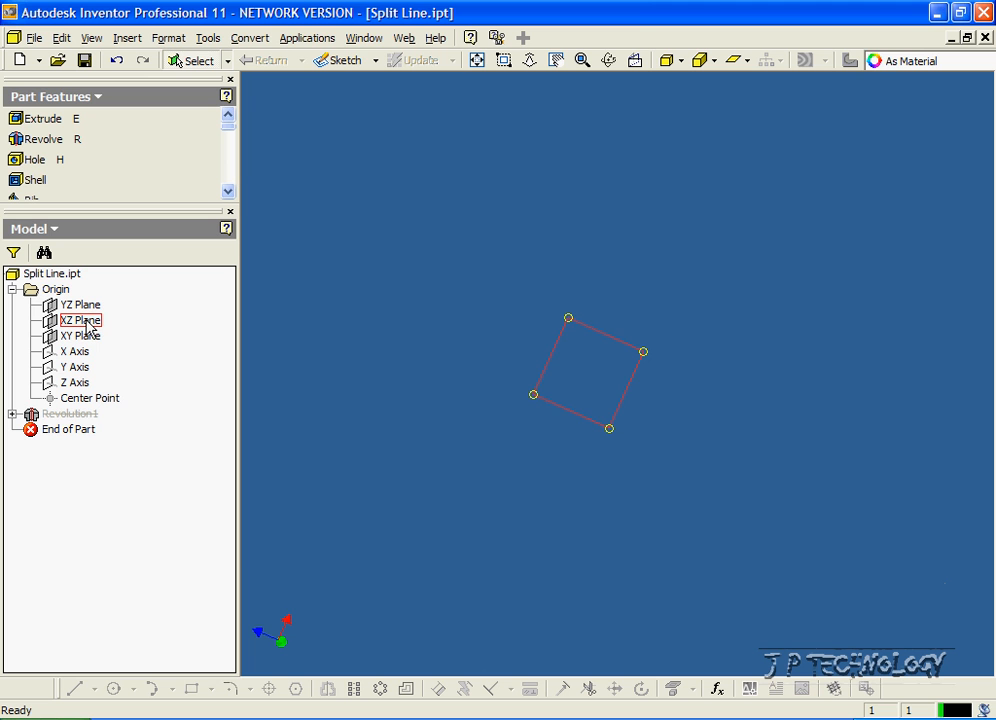
left_click(80, 320)
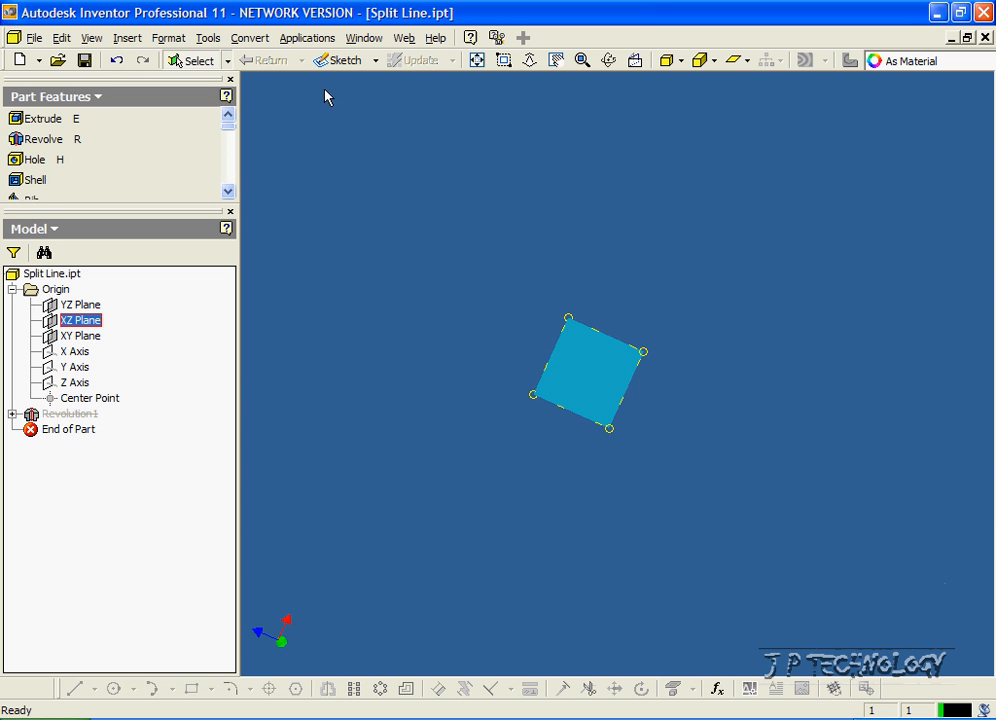
left_click(338, 60)
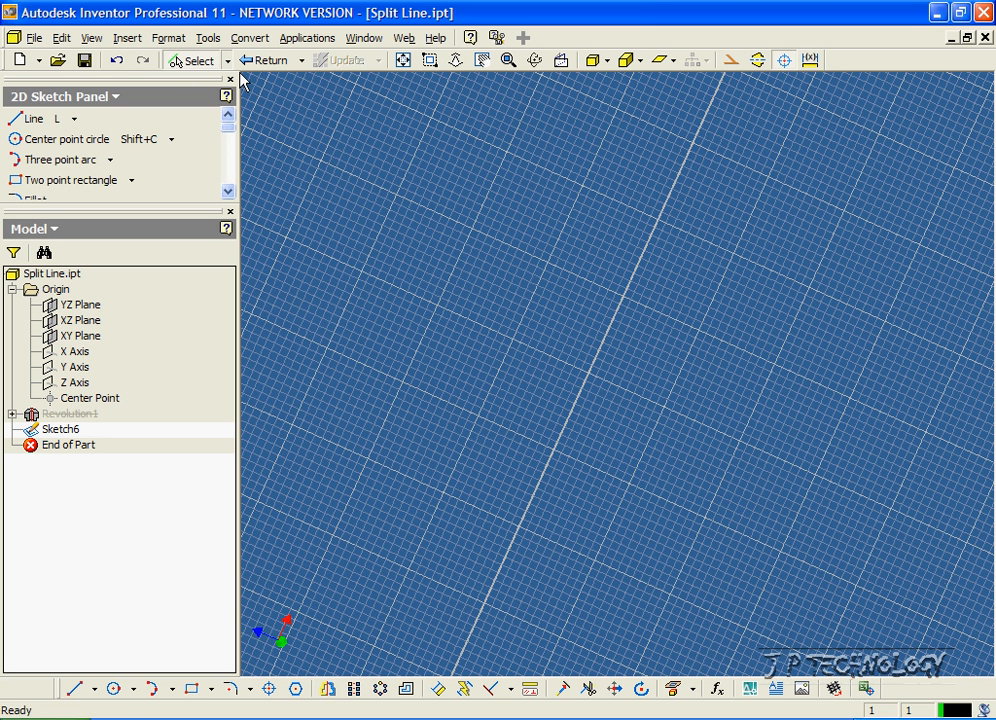
left_click(36, 118)
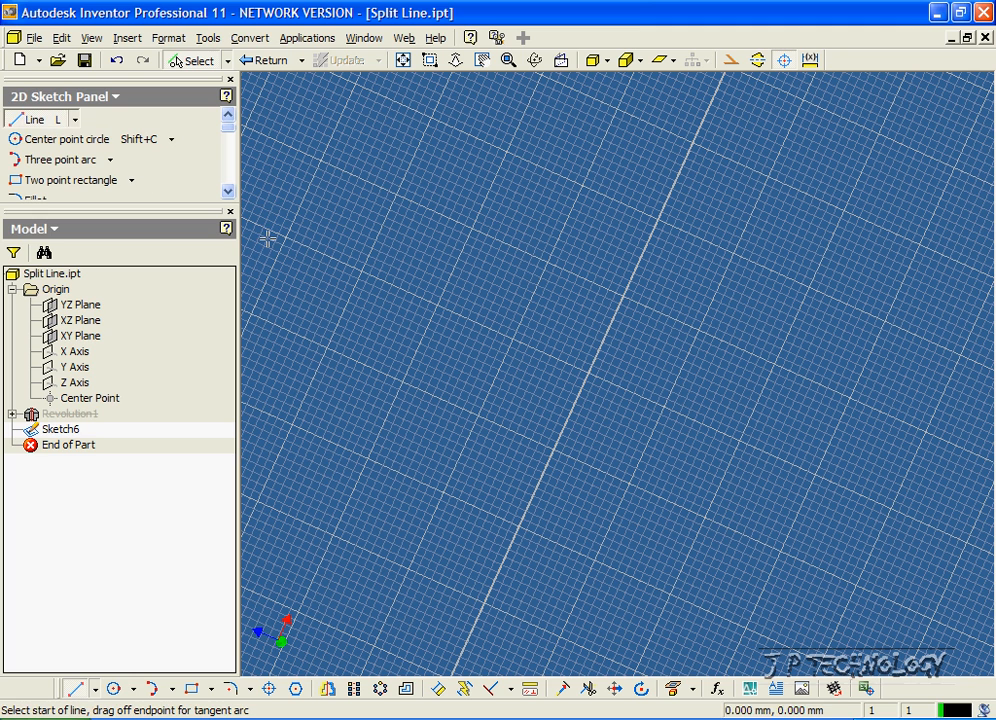
Draw a closed three-corner triangle and finish the sketch back to the part.
left_click(556, 348)
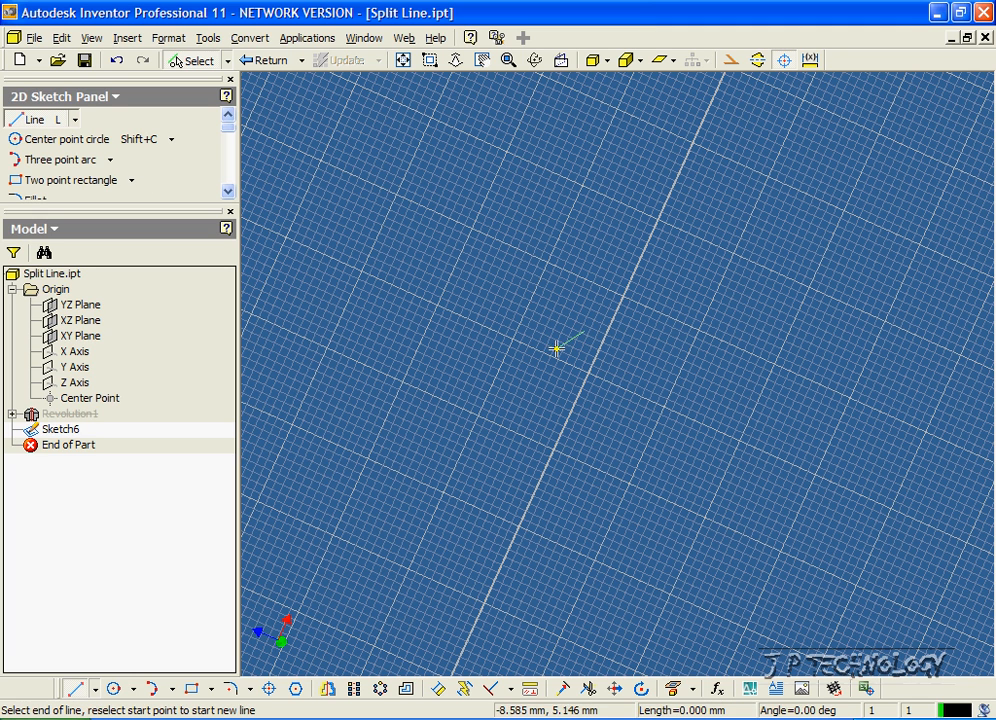
left_click(612, 424)
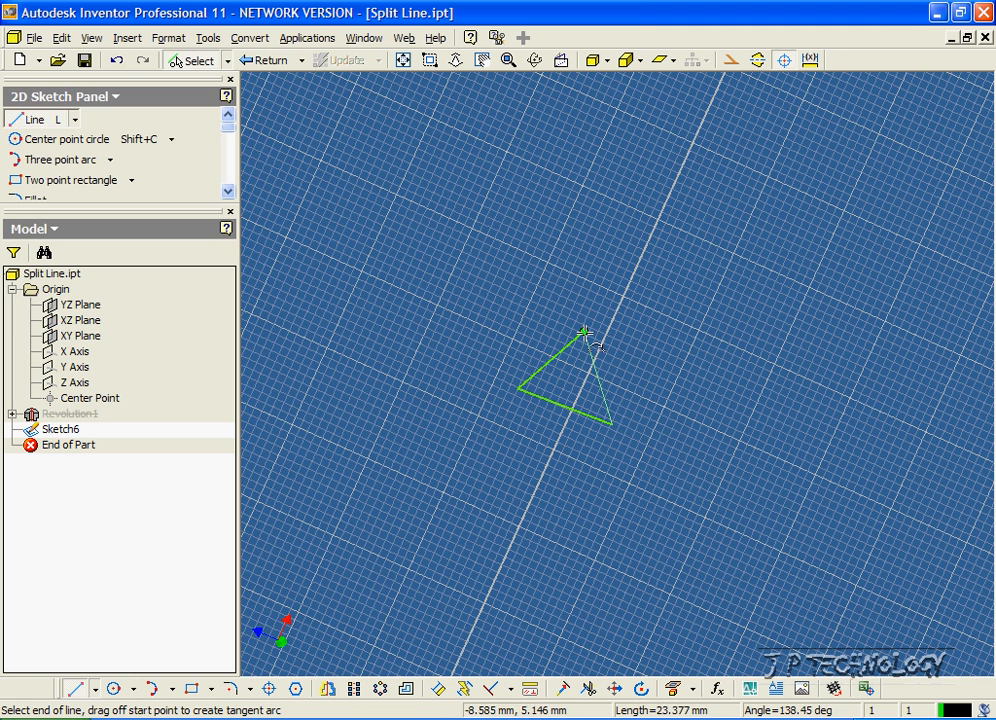
left_click(586, 332)
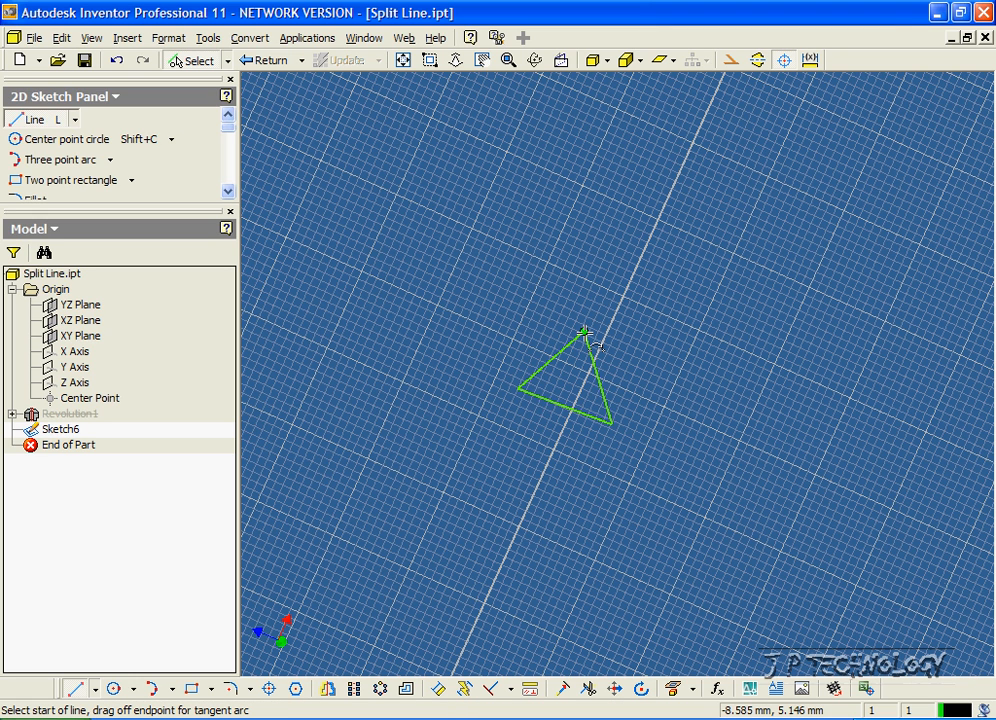
left_click(264, 60)
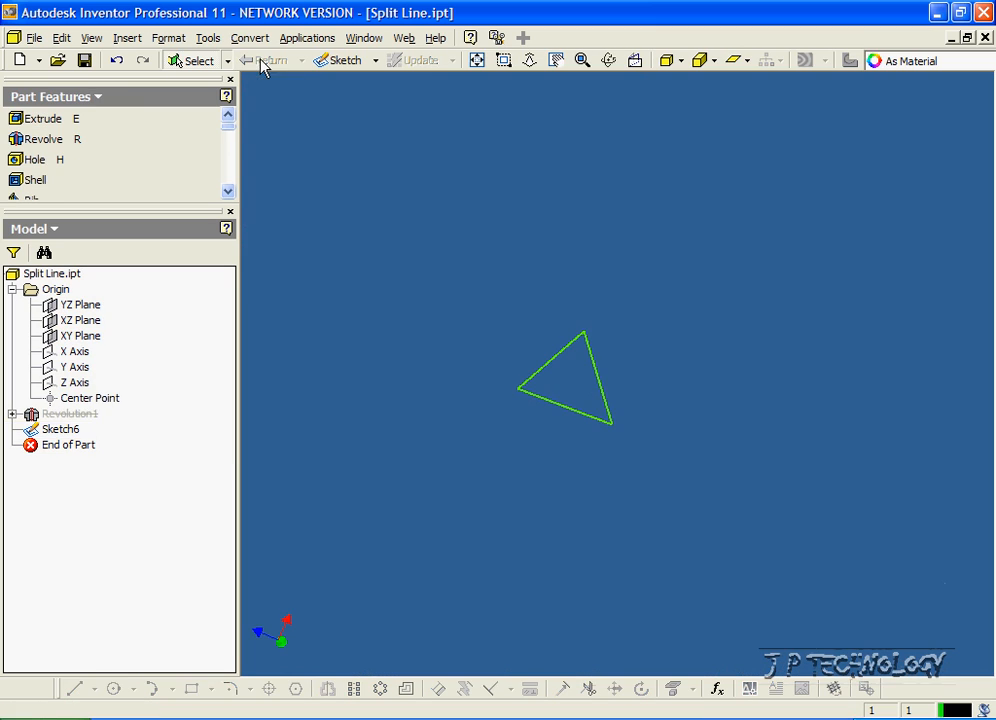
Unsuppress Revolution1 so the sphere reappears, then select the Sketch6 triangle.
left_click(70, 414)
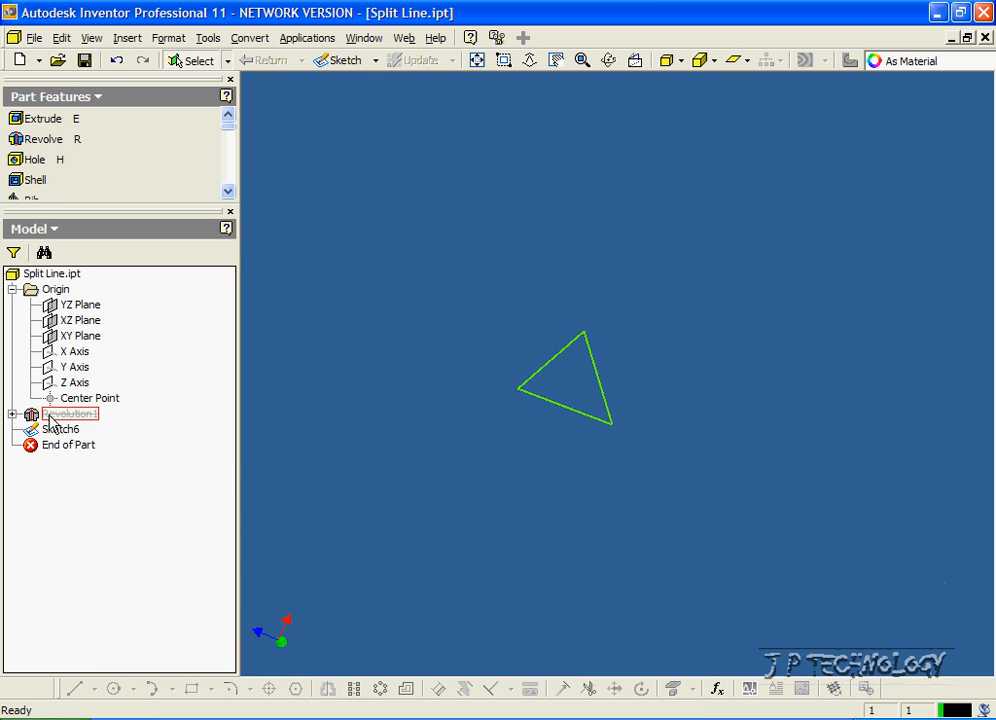
right_click(70, 414)
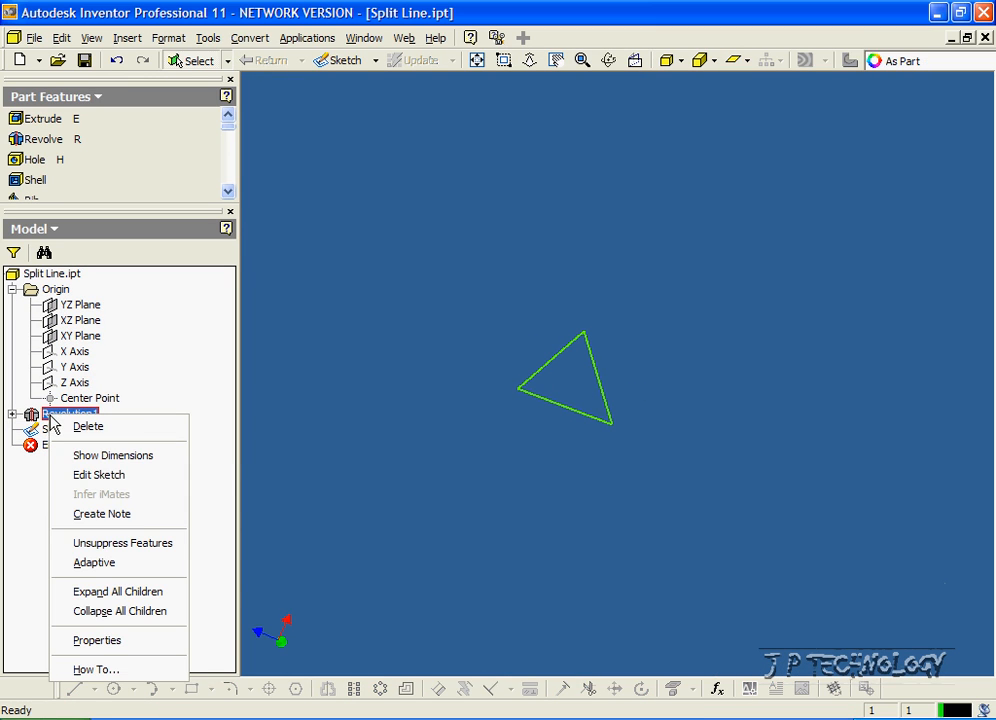
left_click(122, 542)
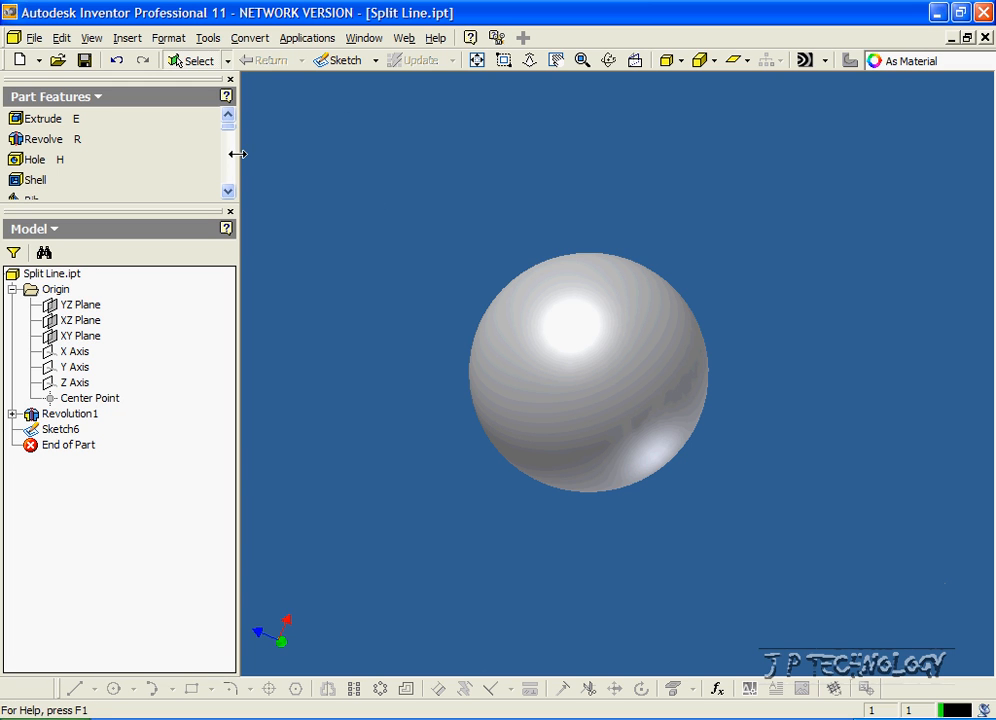
left_click(60, 428)
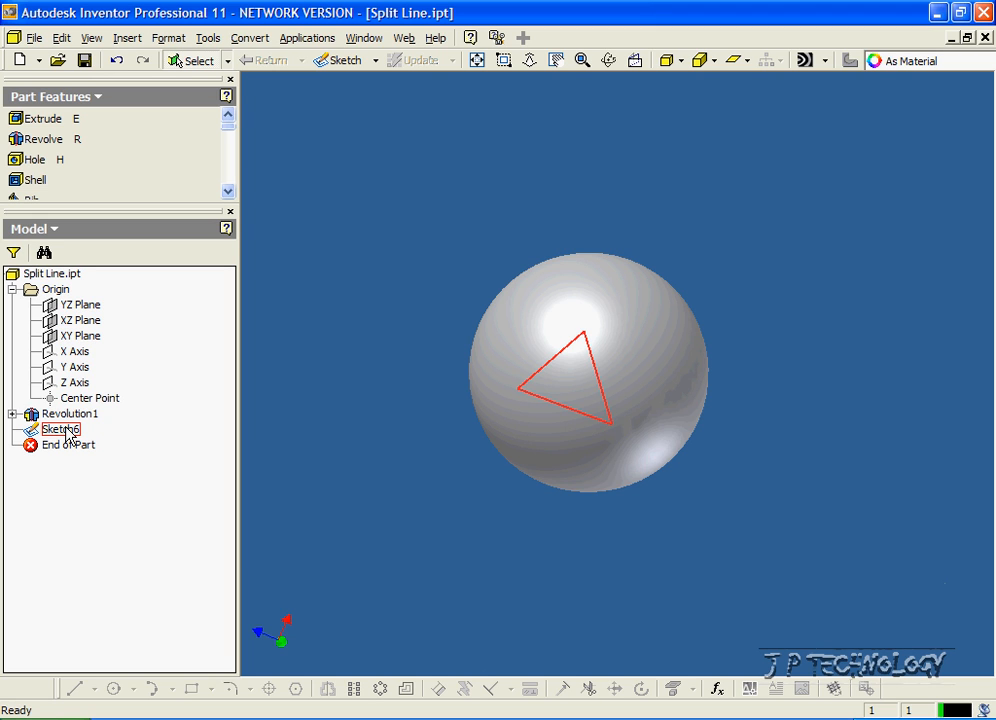
mouse_move(62, 434)
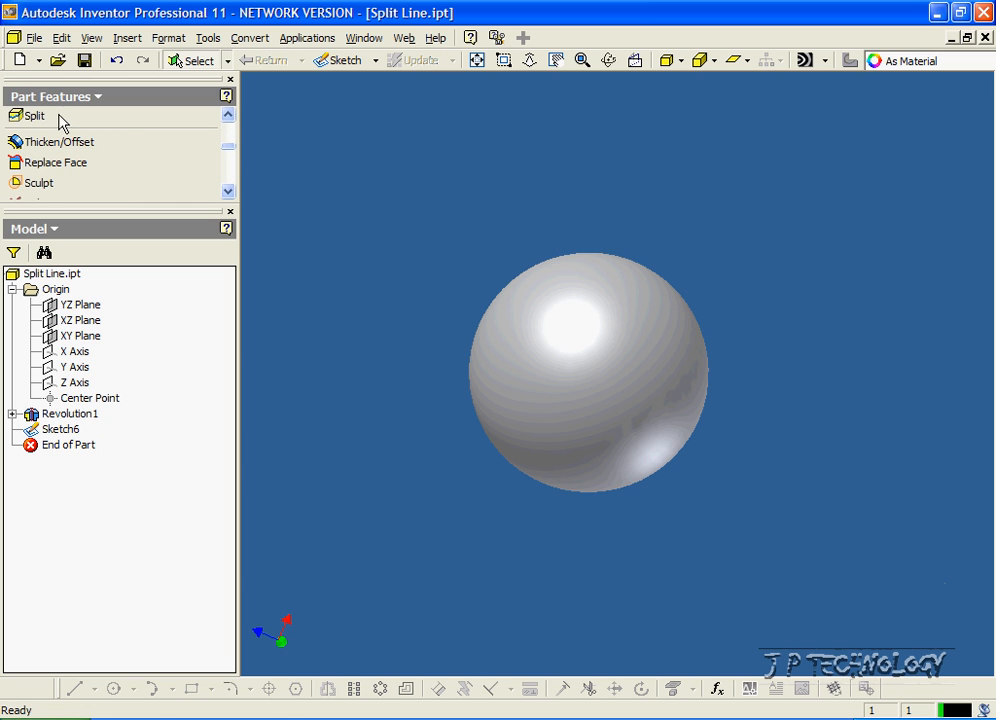
Use Split with the triangle sketch as tool on the sphere faces, creating Split2.
left_click(36, 114)
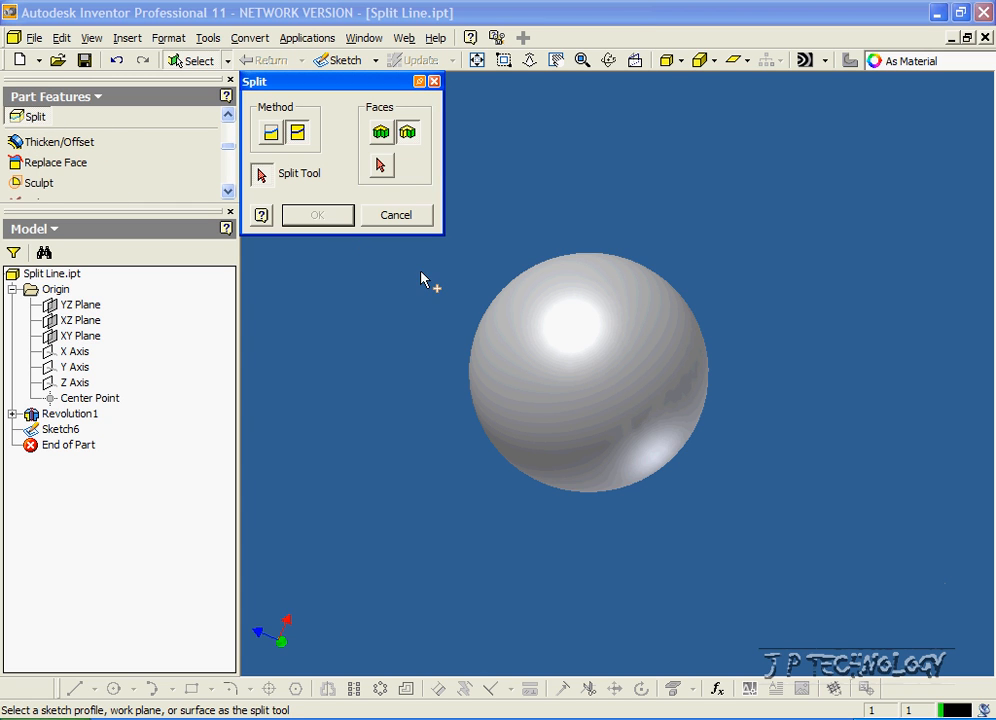
mouse_move(572, 368)
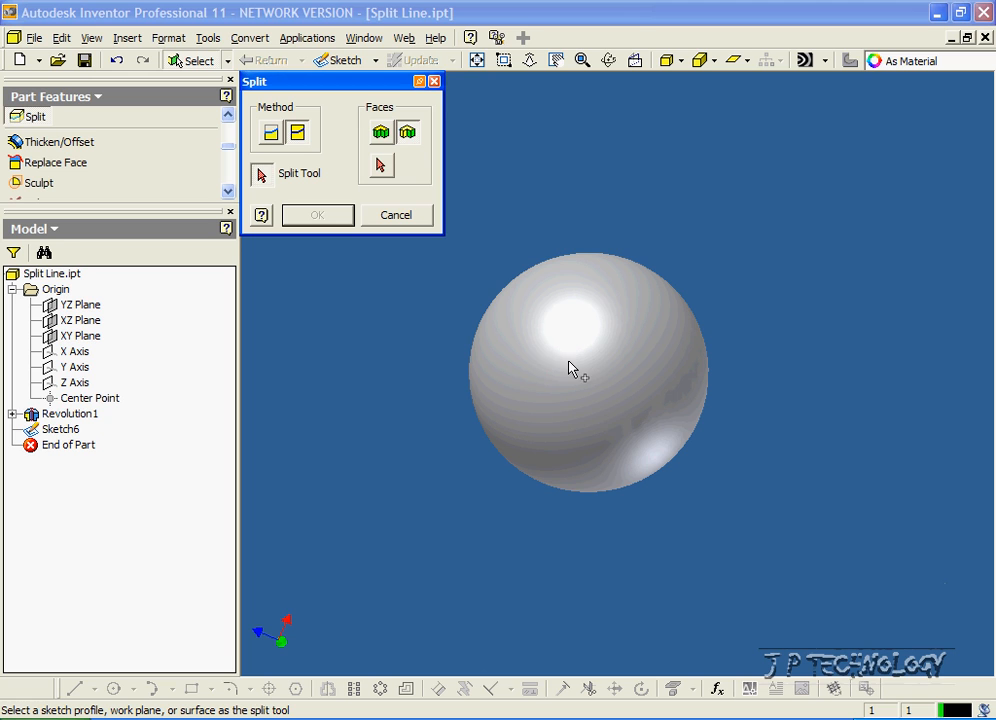
left_click(560, 376)
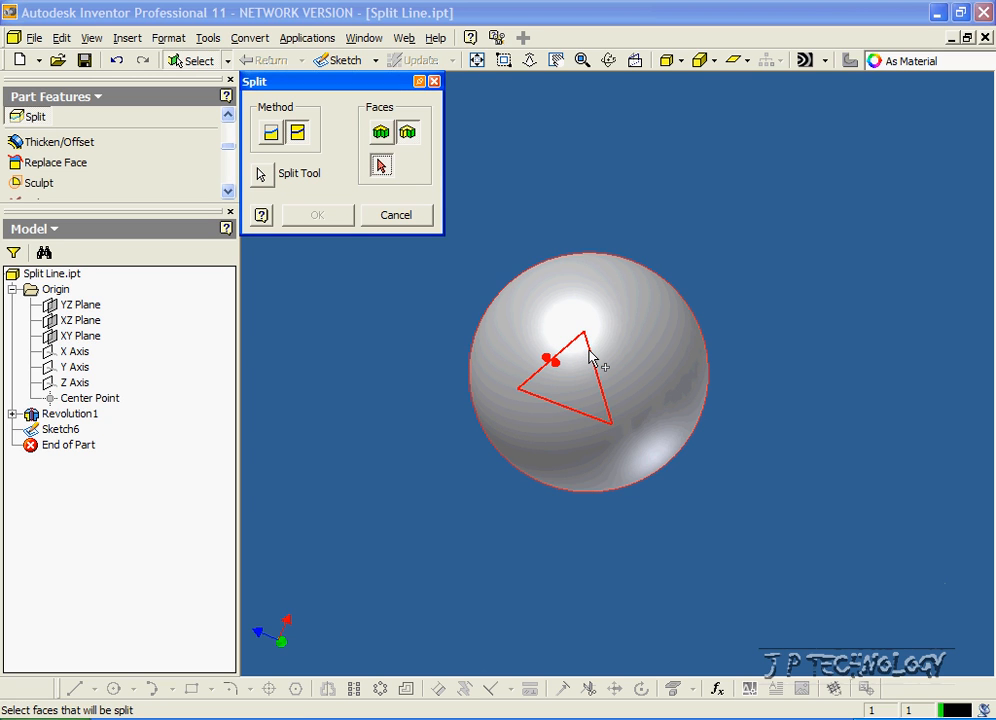
mouse_move(490, 304)
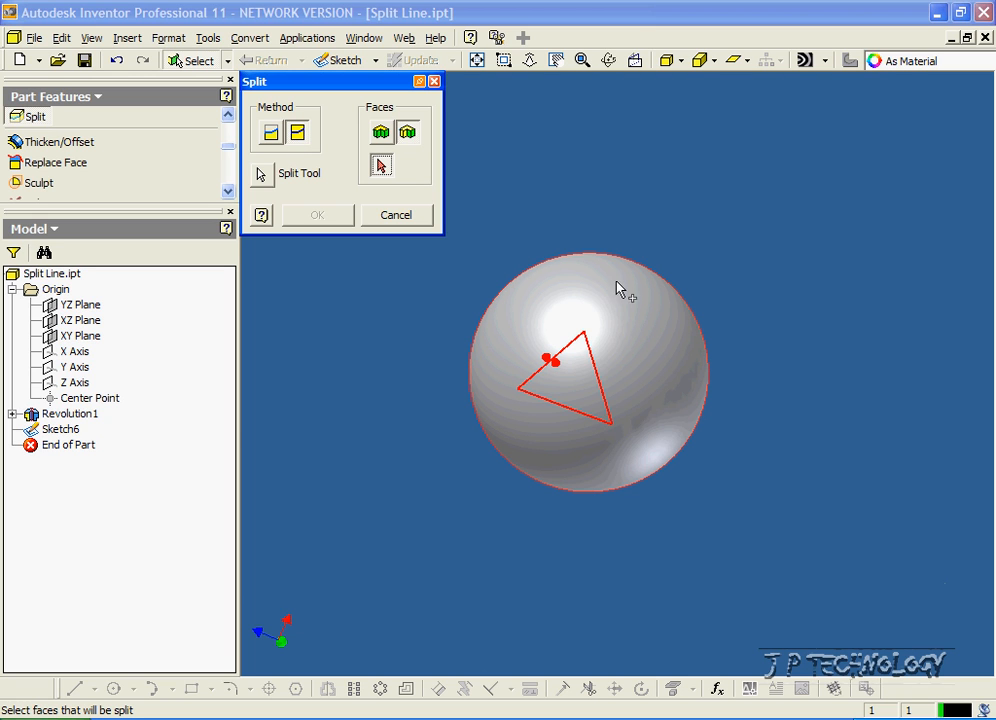
mouse_move(664, 376)
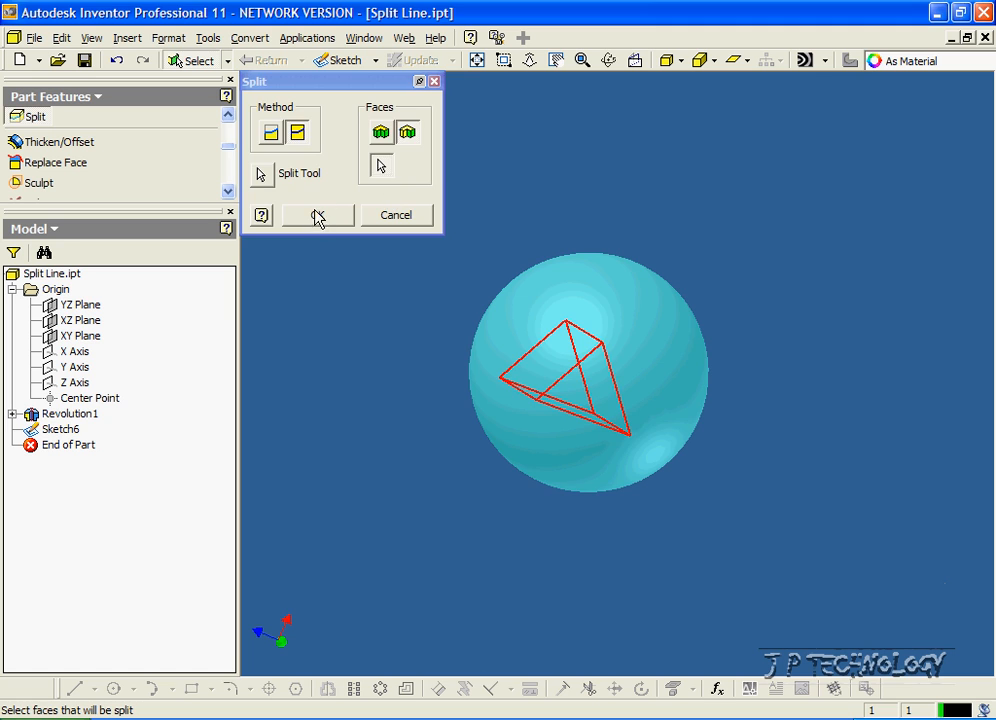
left_click(316, 214)
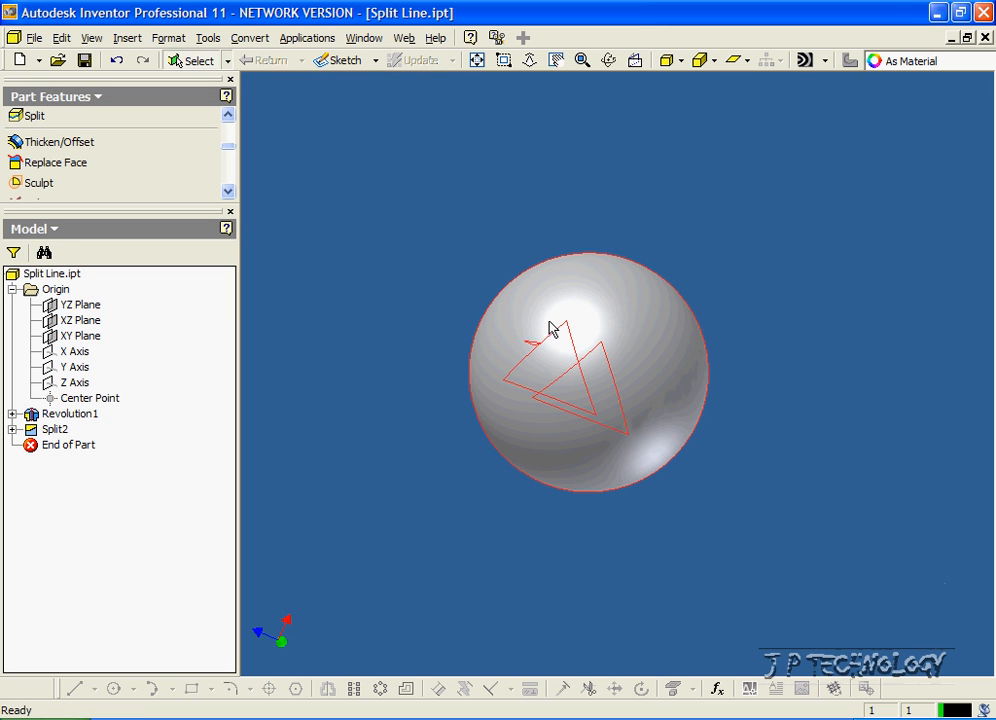
mouse_move(576, 348)
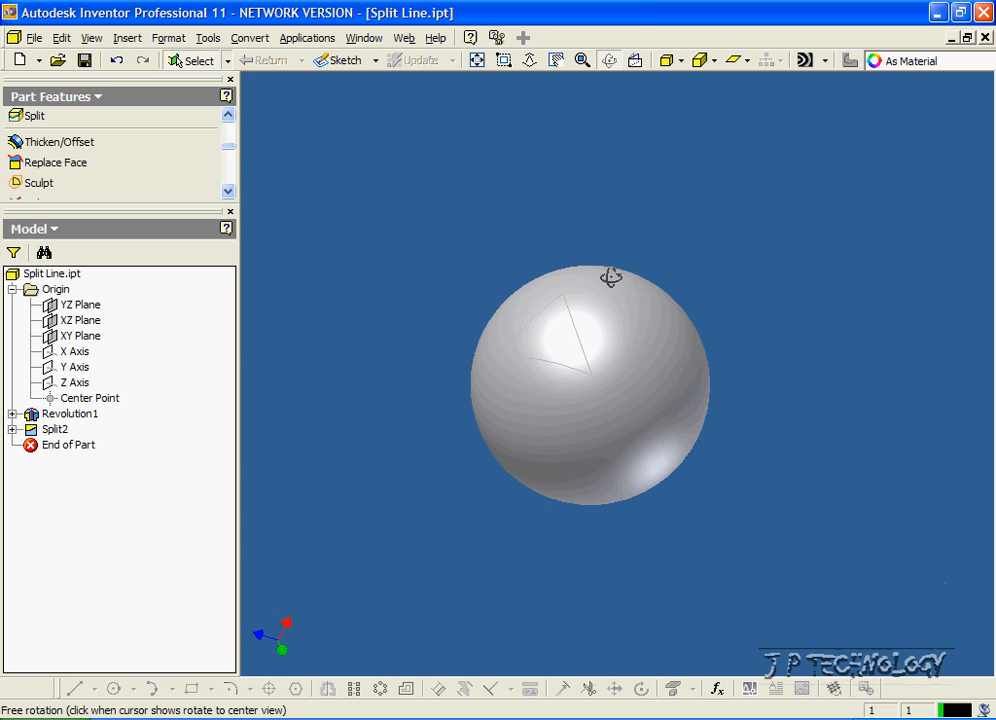
left_click_drag(612, 276, 616, 180)
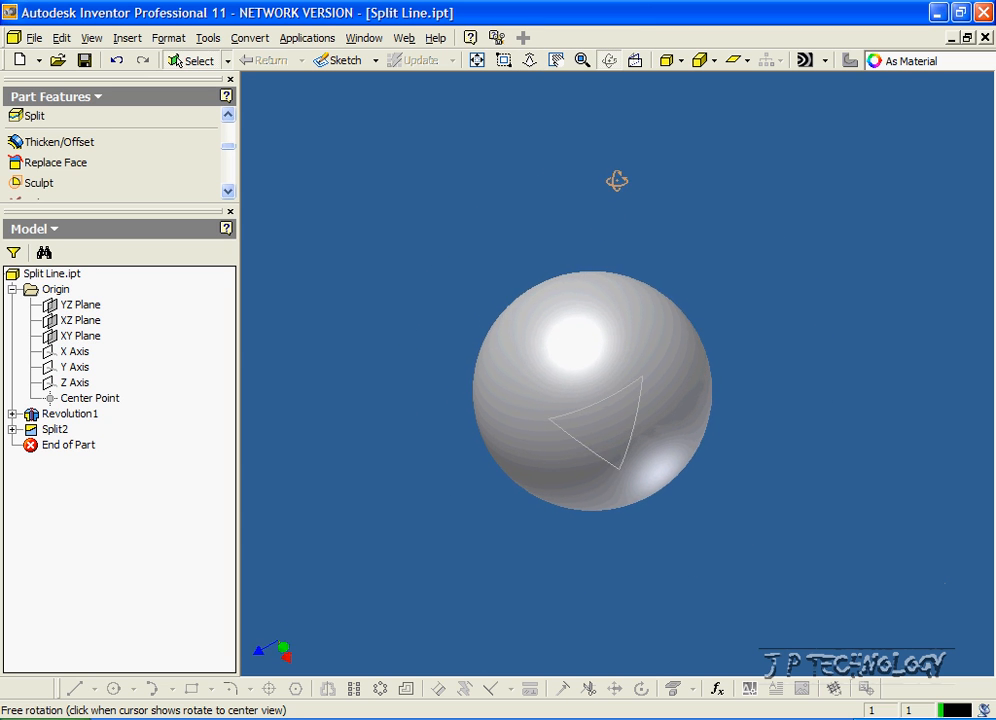
left_click_drag(616, 180, 616, 492)
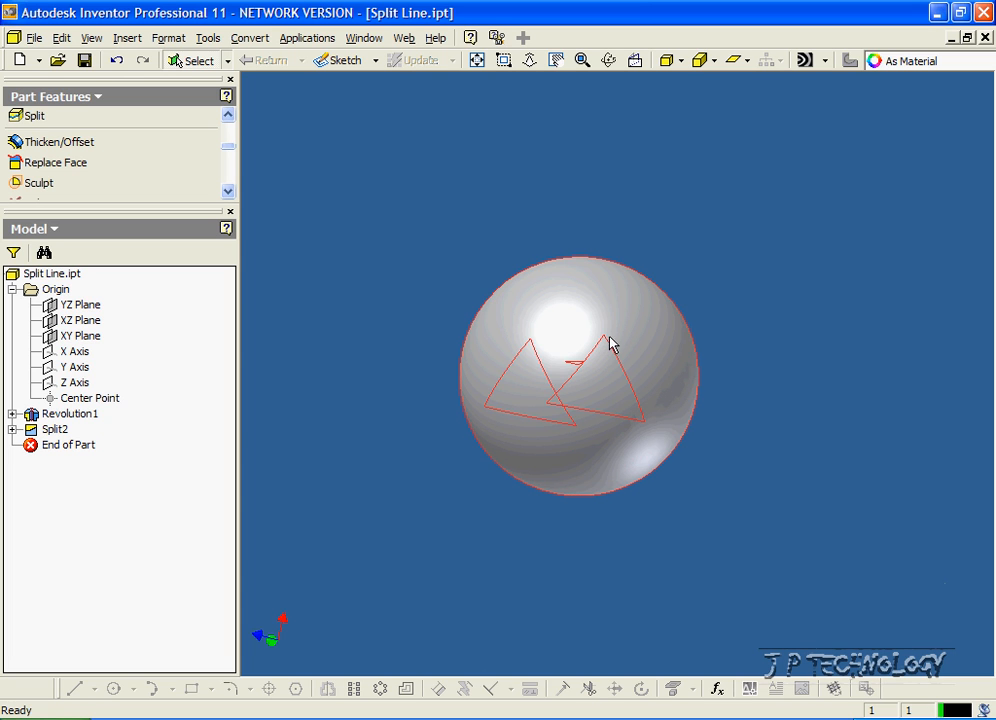
mouse_move(596, 344)
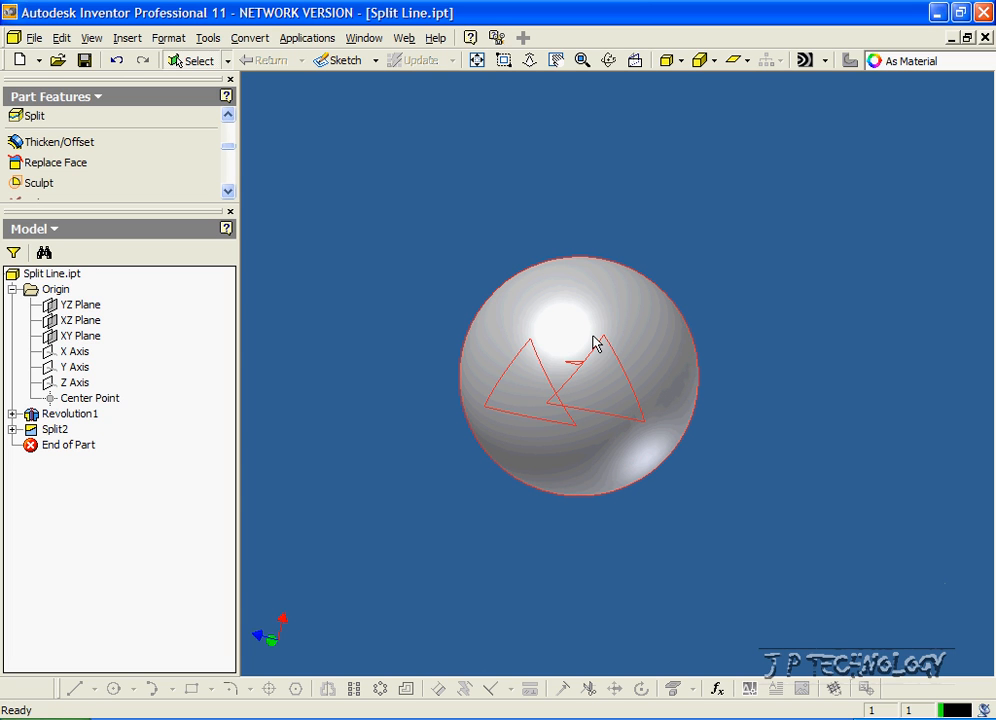